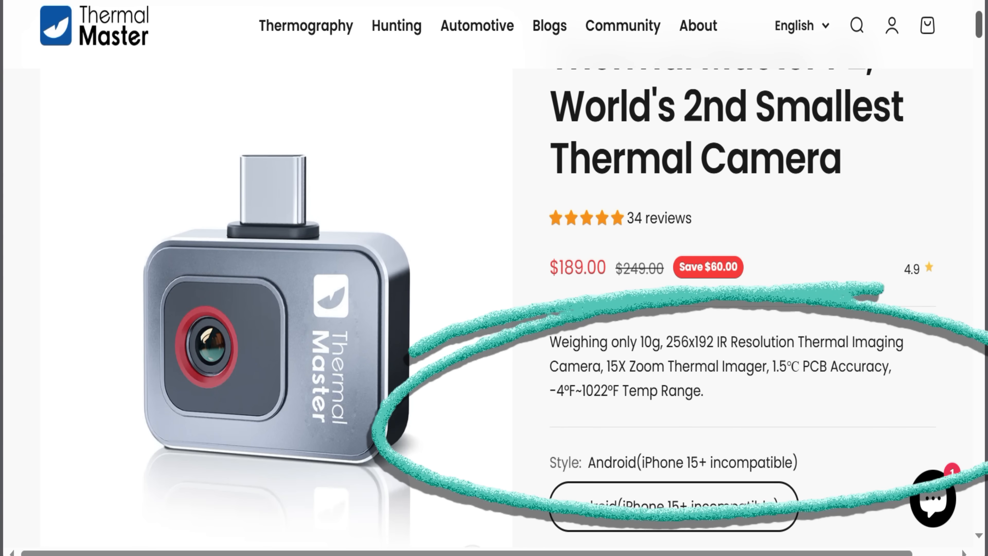
Switch the Seek Thermal camera to VIDEO mode and start recording.
scroll(down, 3)
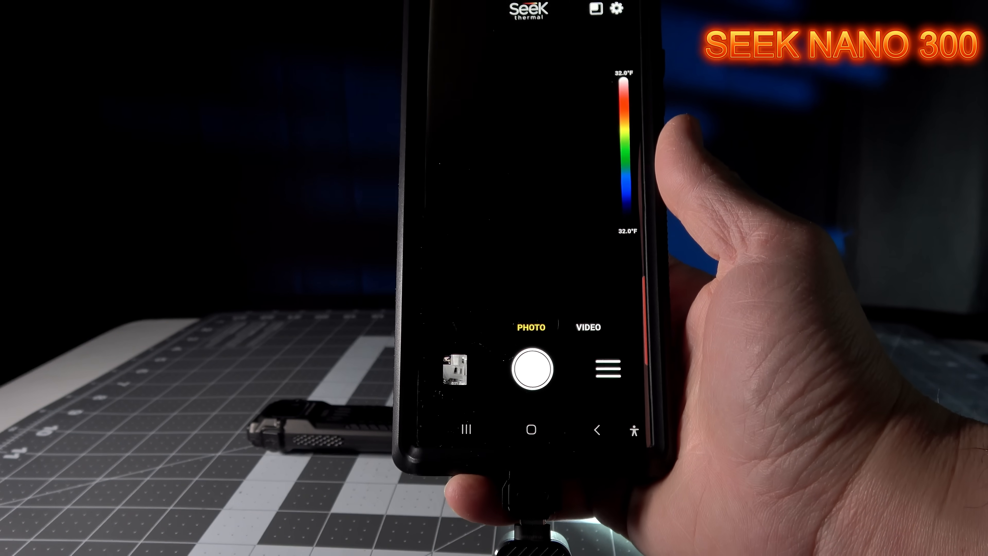
click(586, 327)
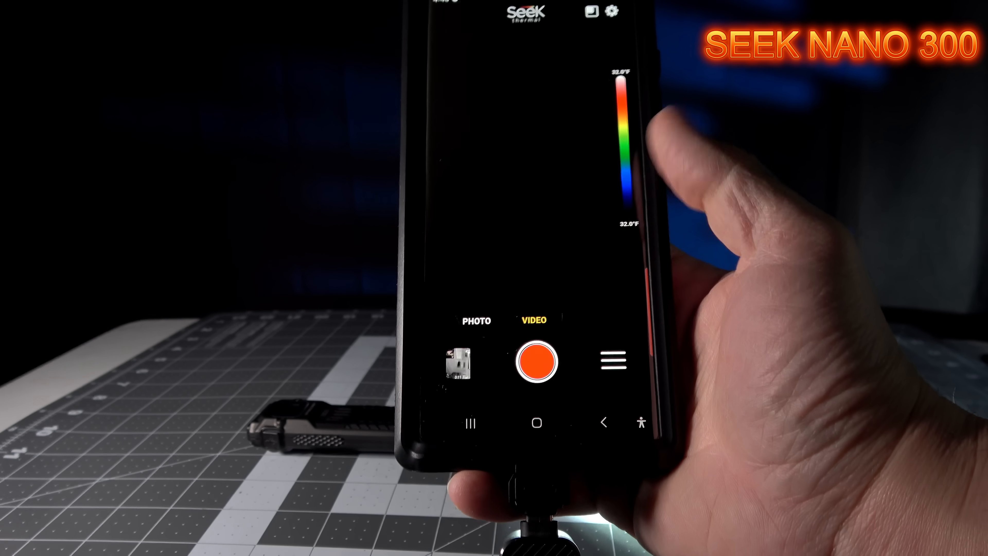
click(539, 361)
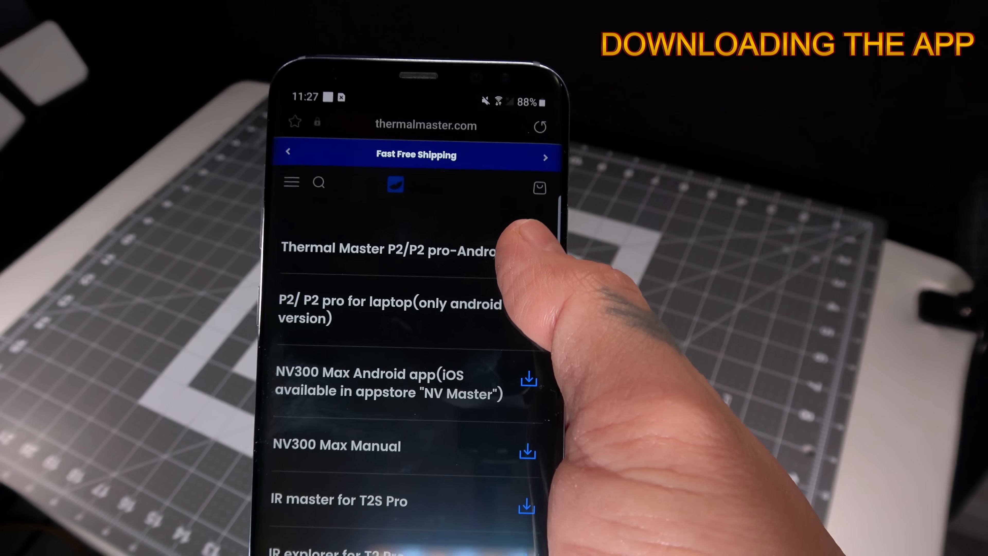
Choose the Thermal Master P2/P2 pro Android download from the list.
click(388, 247)
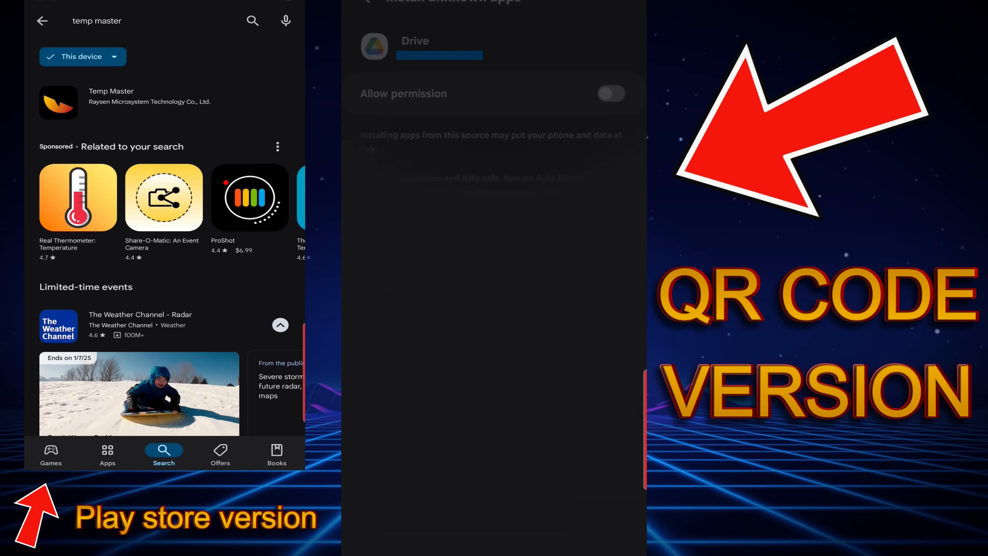
Install Temp Master from Google Play, accept its privacy policy and camera/file permissions.
click(609, 93)
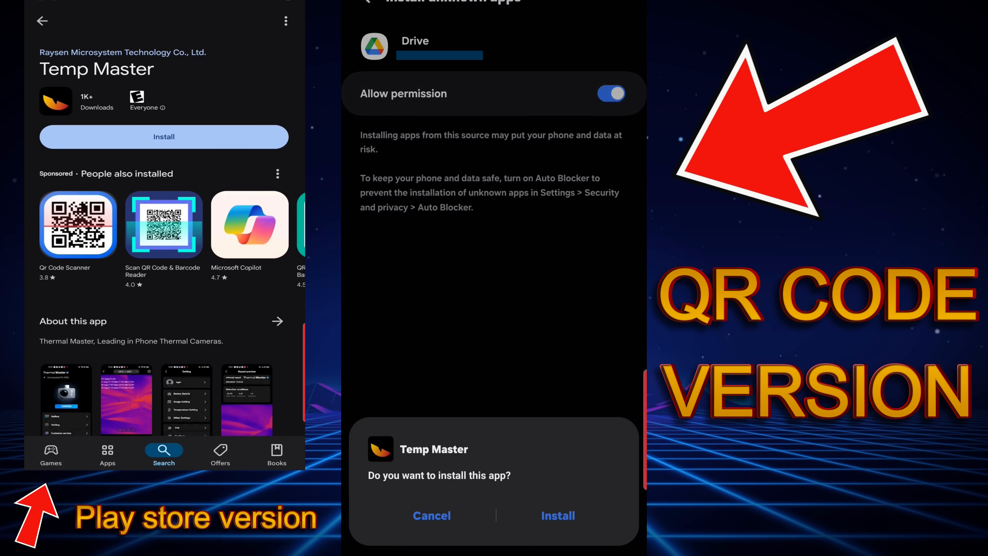
click(557, 516)
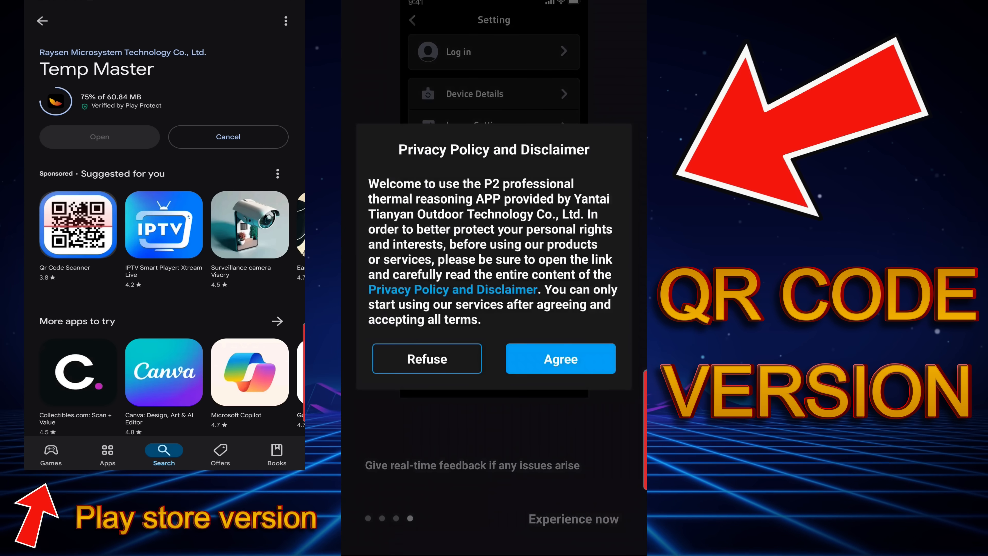
click(559, 358)
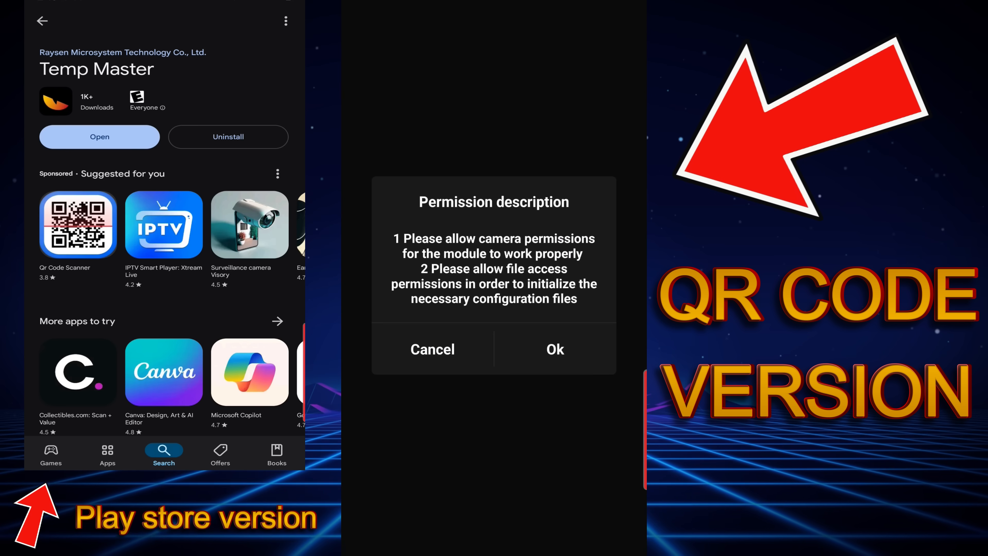
click(554, 349)
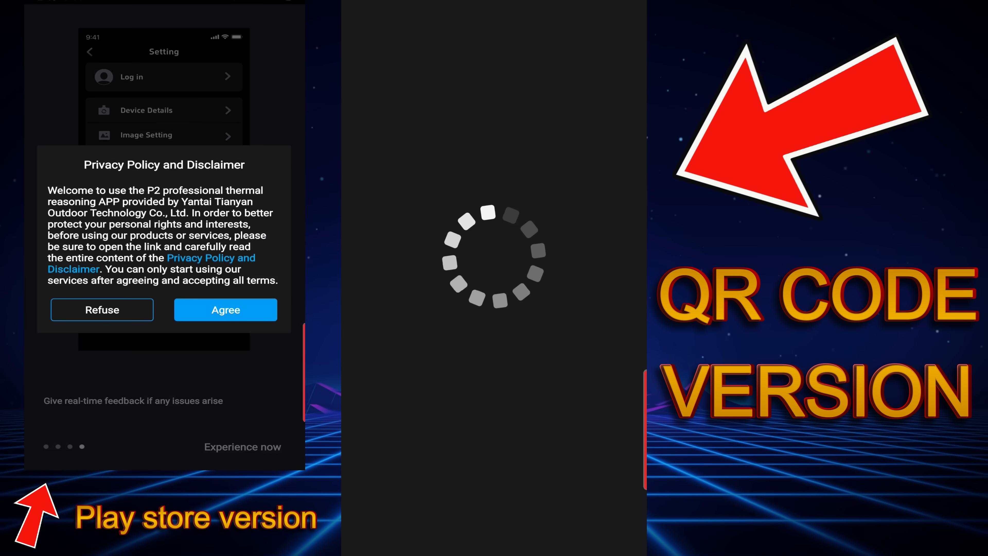
click(225, 309)
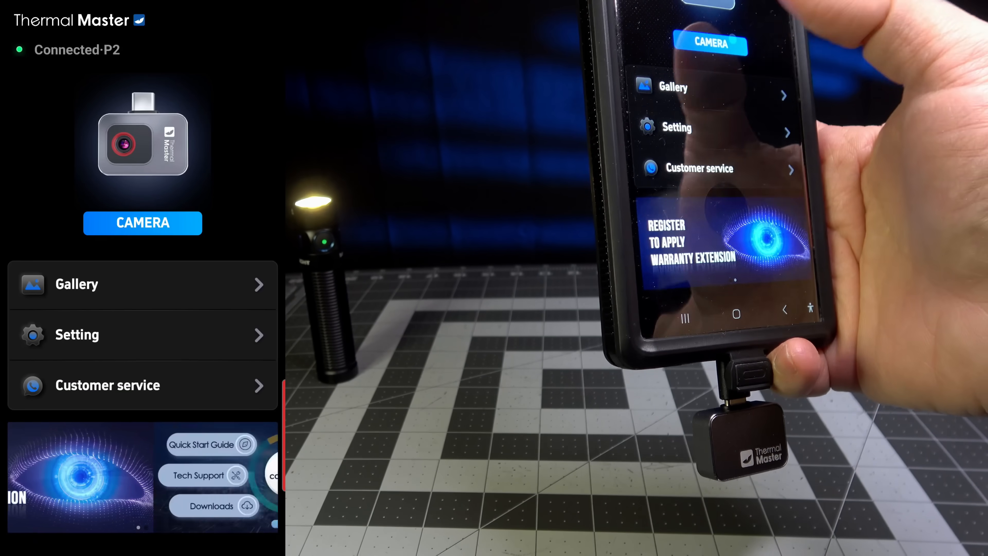
Show the P2's live thermal view of the flashlight via CAMERA.
click(143, 223)
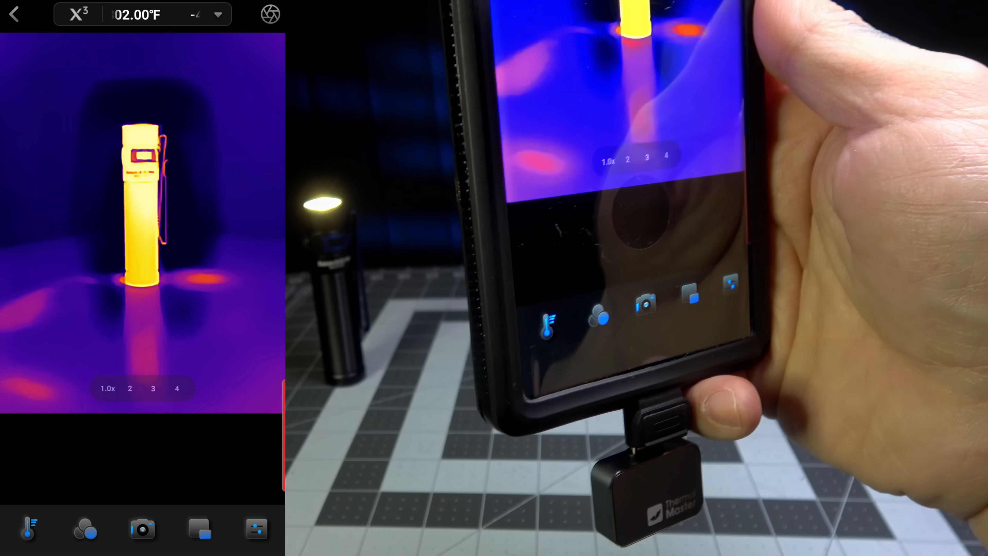
Change the temperature range from -4.00°F~302.00°F to Auto.
click(170, 14)
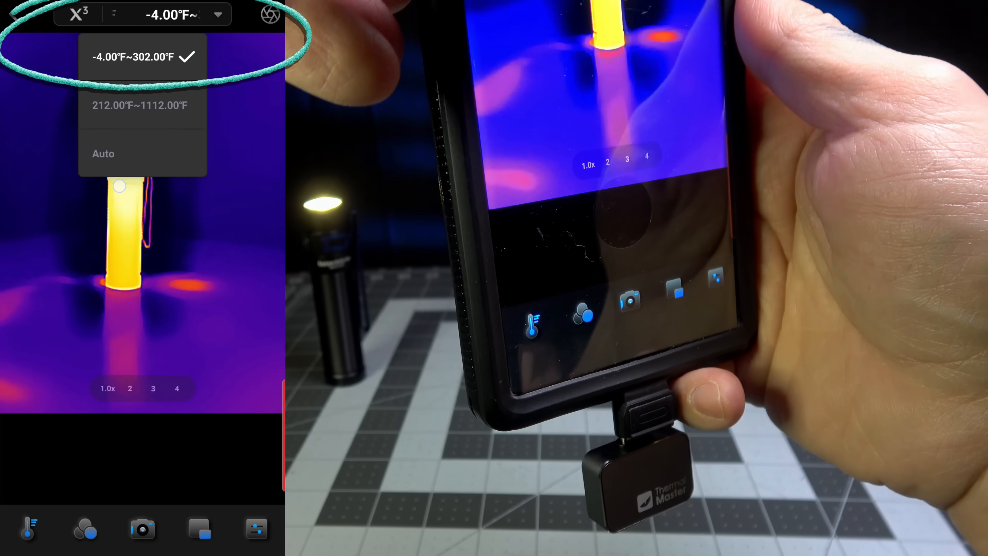
click(103, 153)
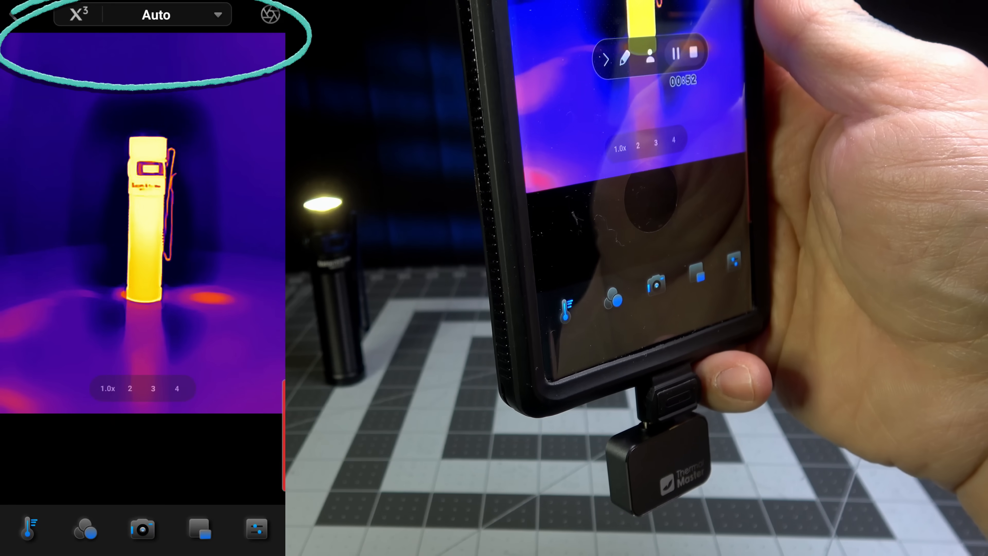
click(155, 13)
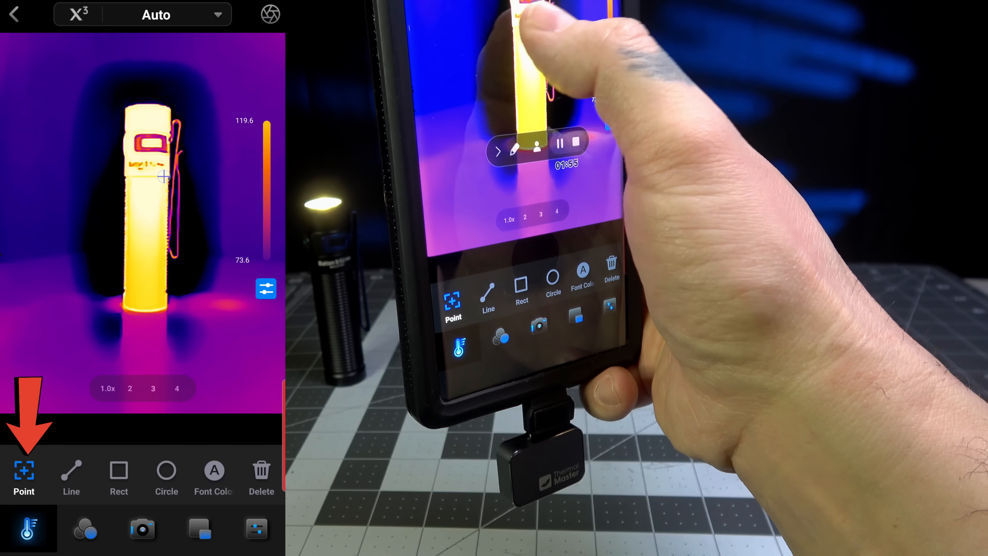
Place a spot temperature point on the flashlight, then delete it.
click(164, 176)
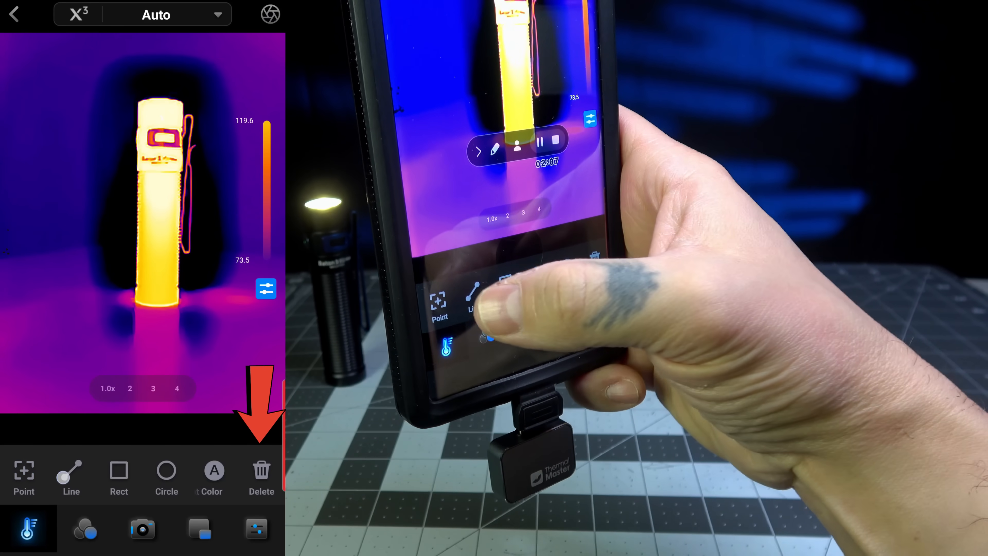
click(70, 475)
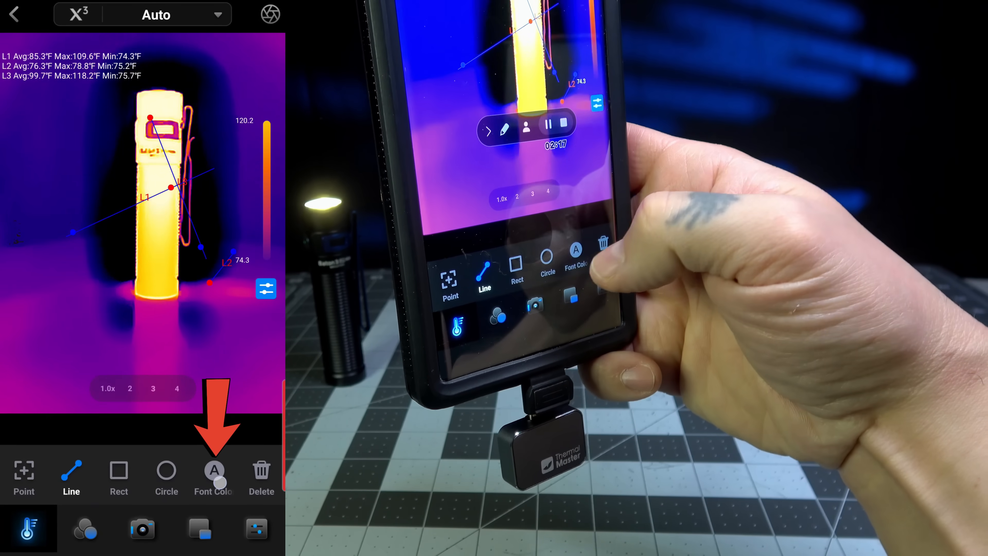
Set the measurement readout font colour to a red shade and switch to Rect measurement.
click(214, 471)
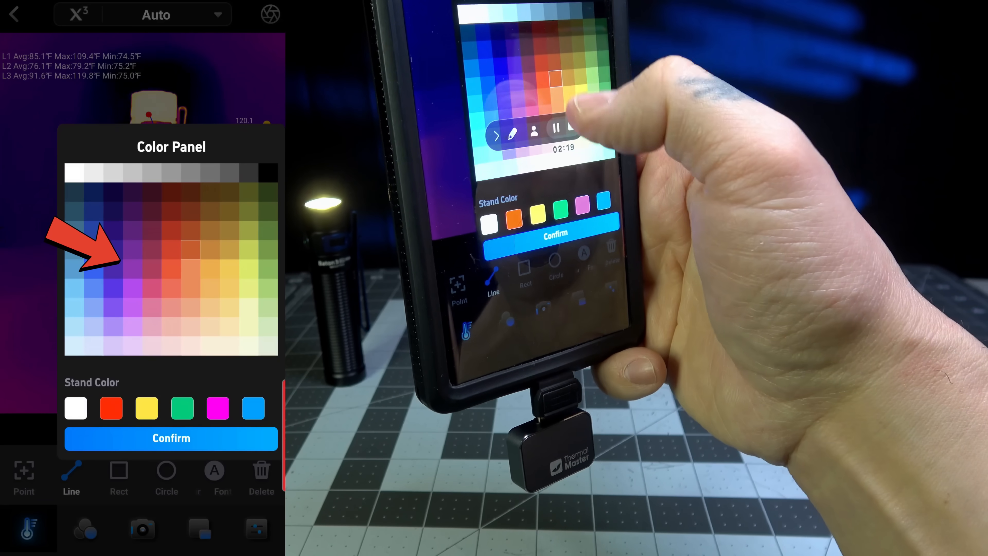
click(171, 437)
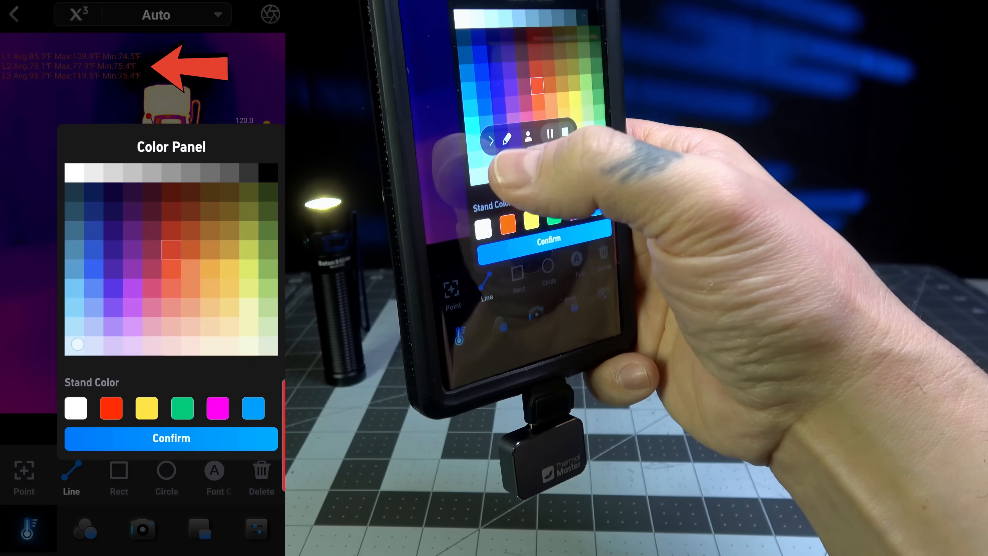
click(171, 438)
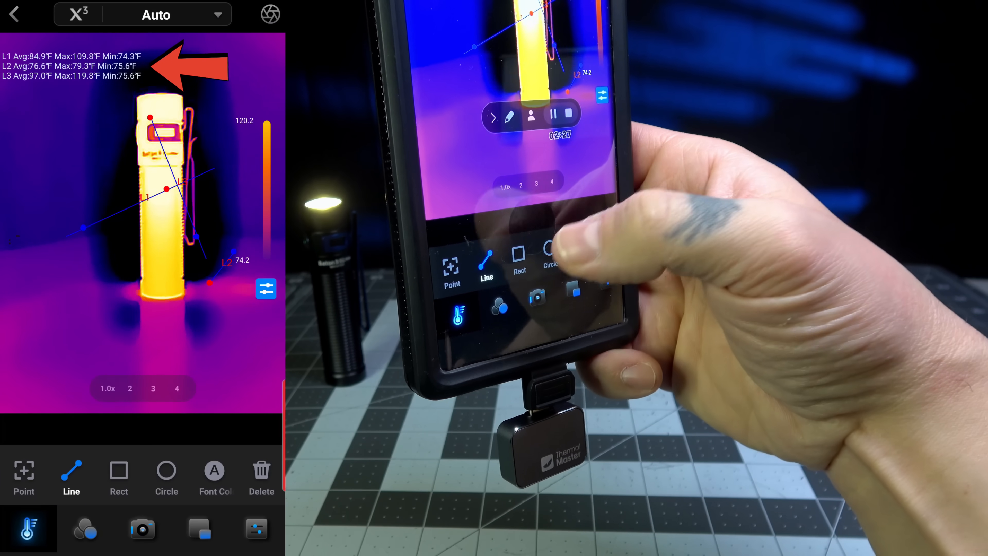
click(119, 470)
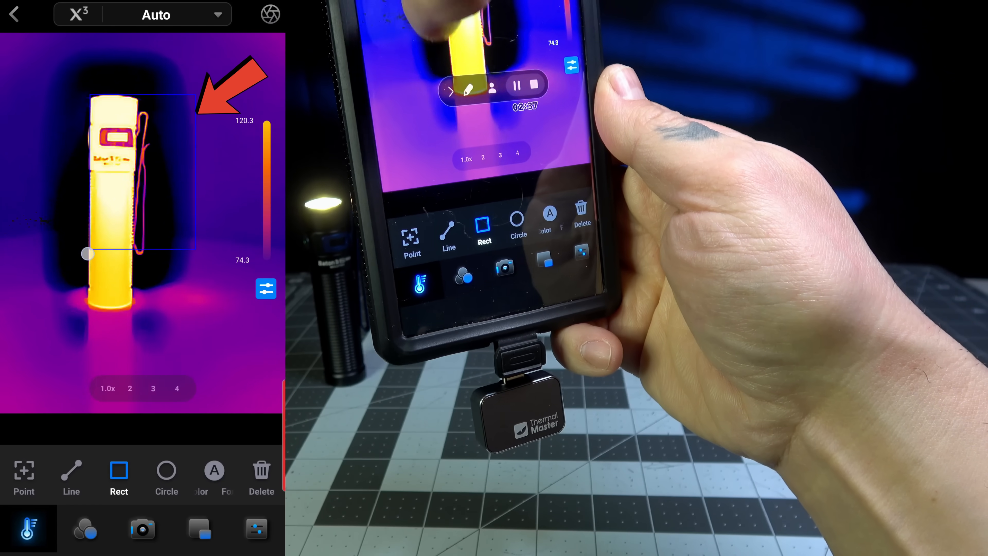
Measure the flashlight with a rectangle, try Circle, then clear all markers and return to capture mode.
drag(81, 94, 195, 261)
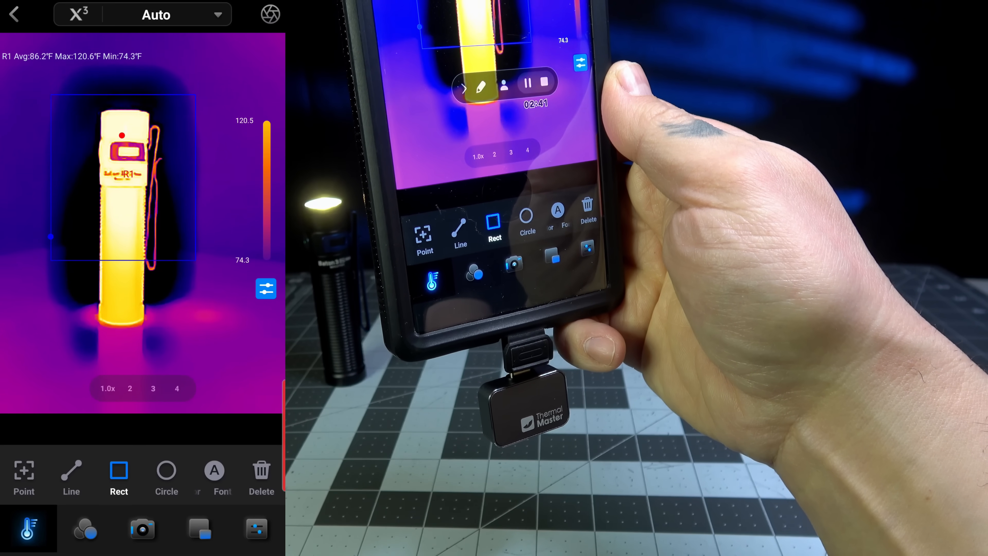
click(166, 469)
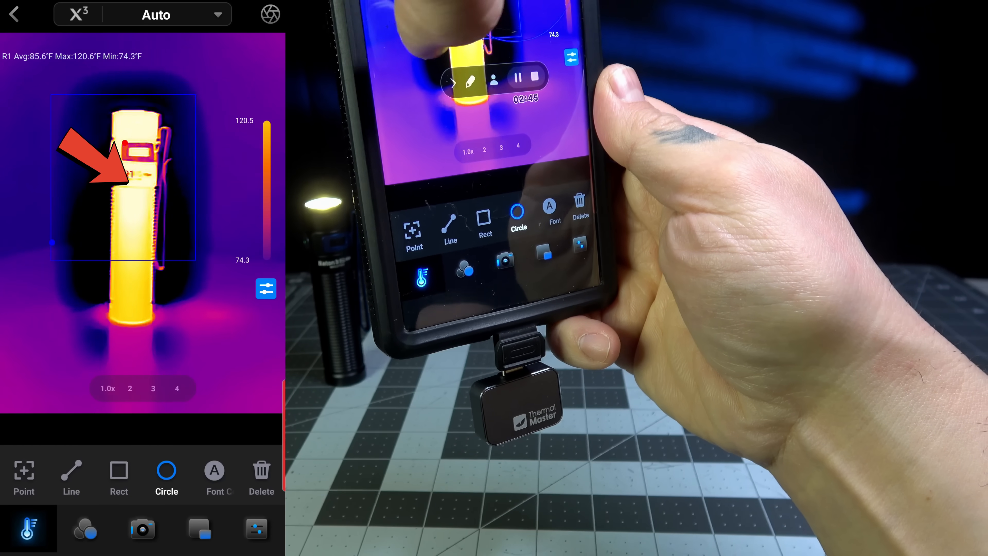
click(261, 471)
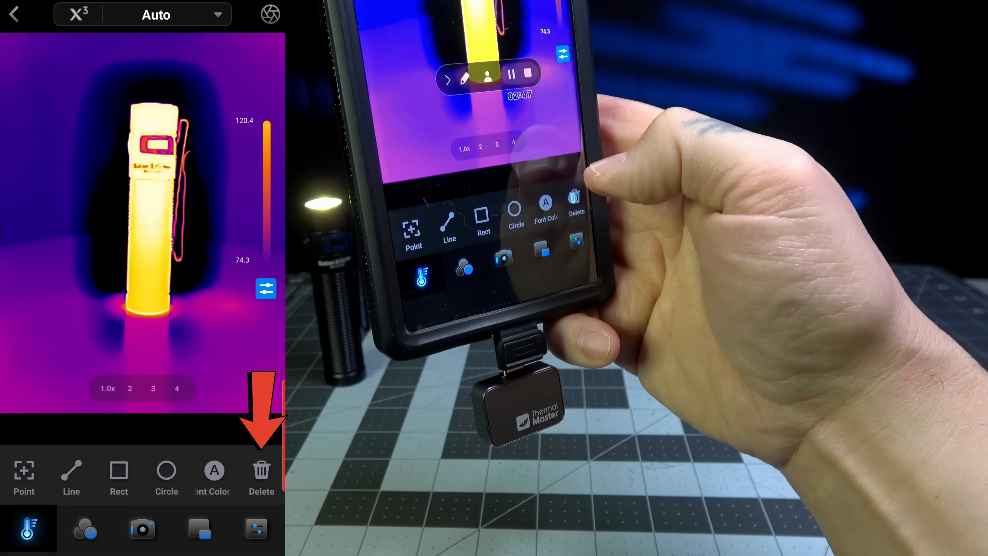
click(166, 476)
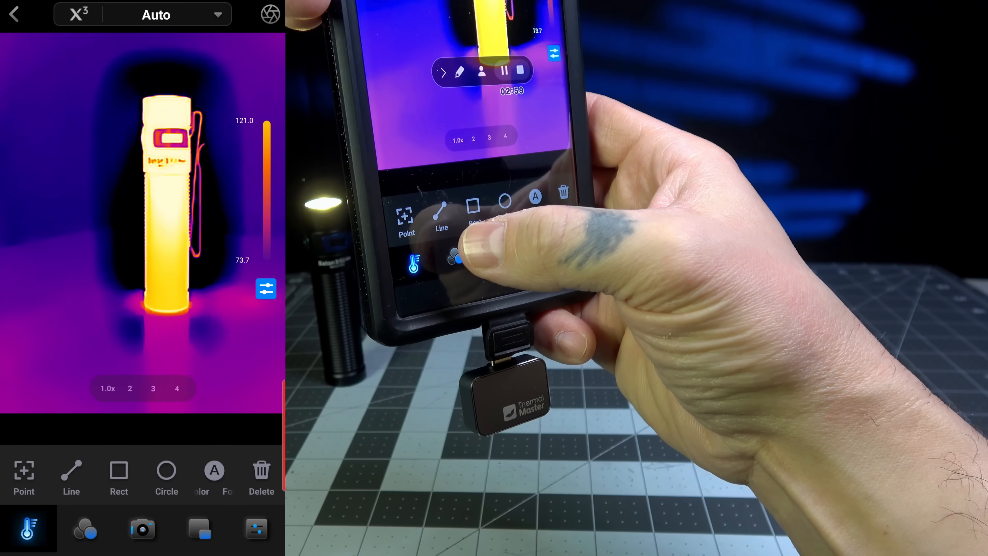
click(85, 528)
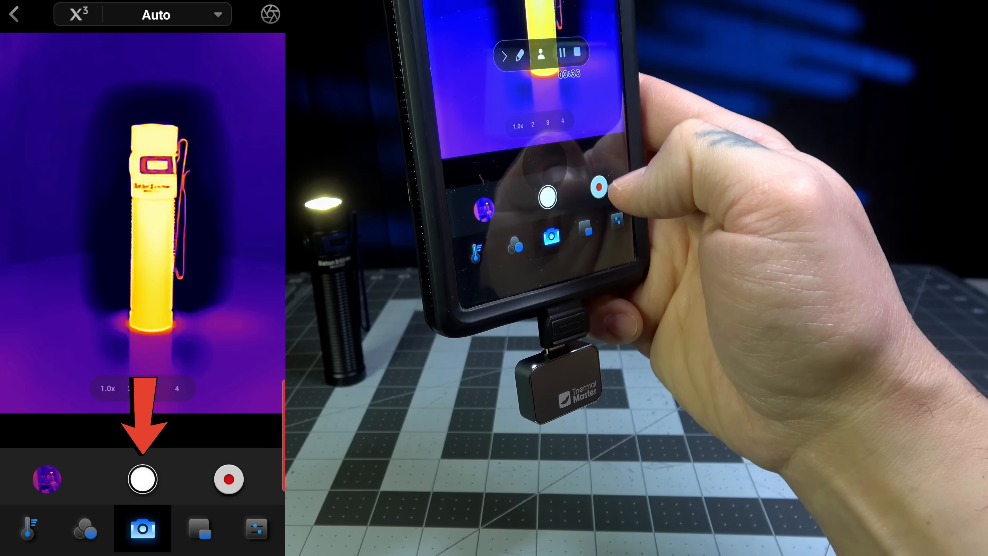
Stop and save the flashlight video recording, then capture a still thermal picture.
click(228, 479)
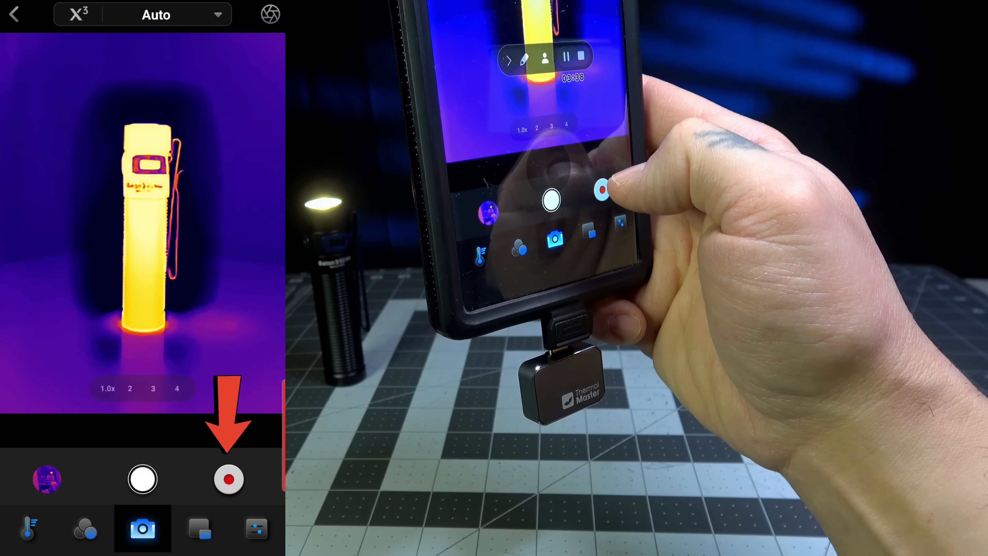
click(229, 479)
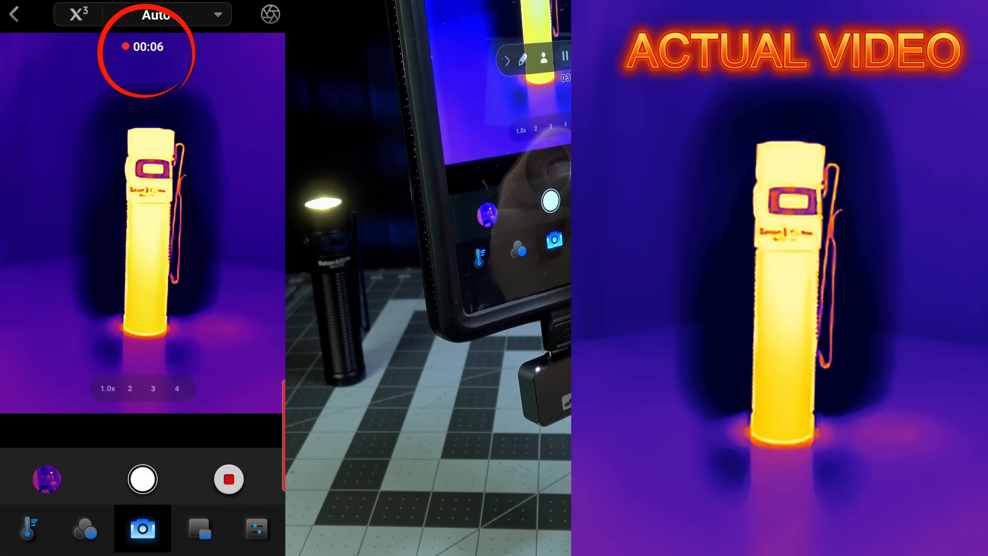
click(228, 479)
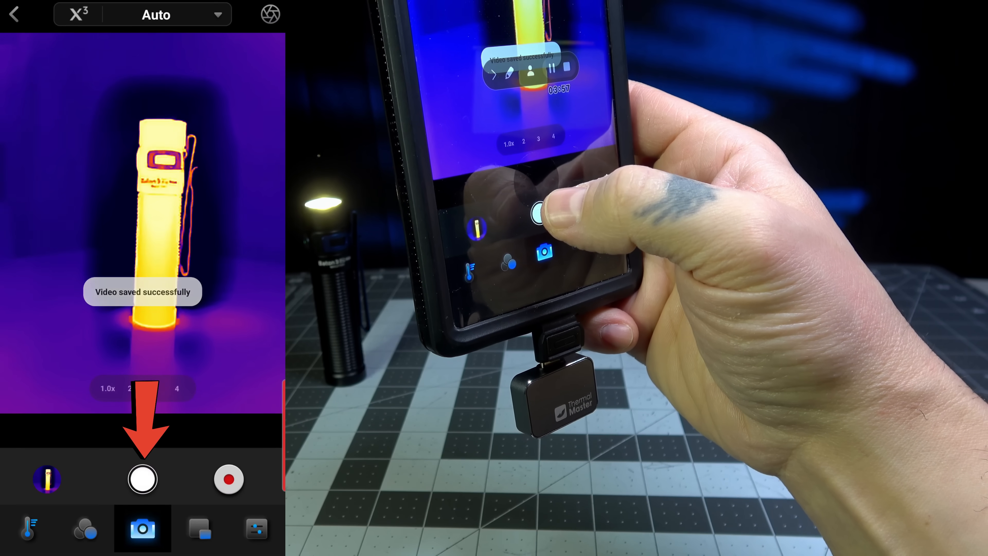
click(142, 479)
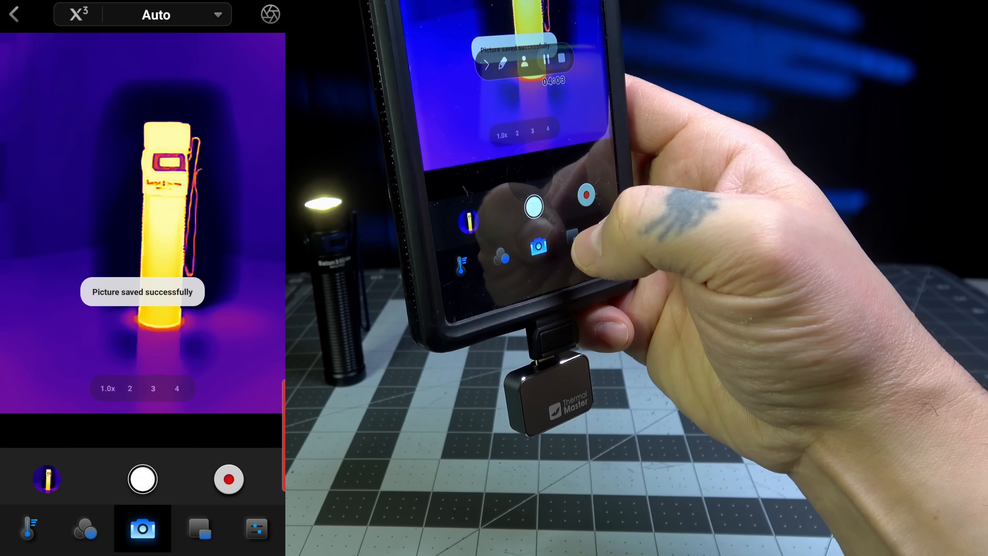
Turn the visible-camera overlay on, try opacities 17%, 100%, 34%, 100%, then turn it off.
click(199, 528)
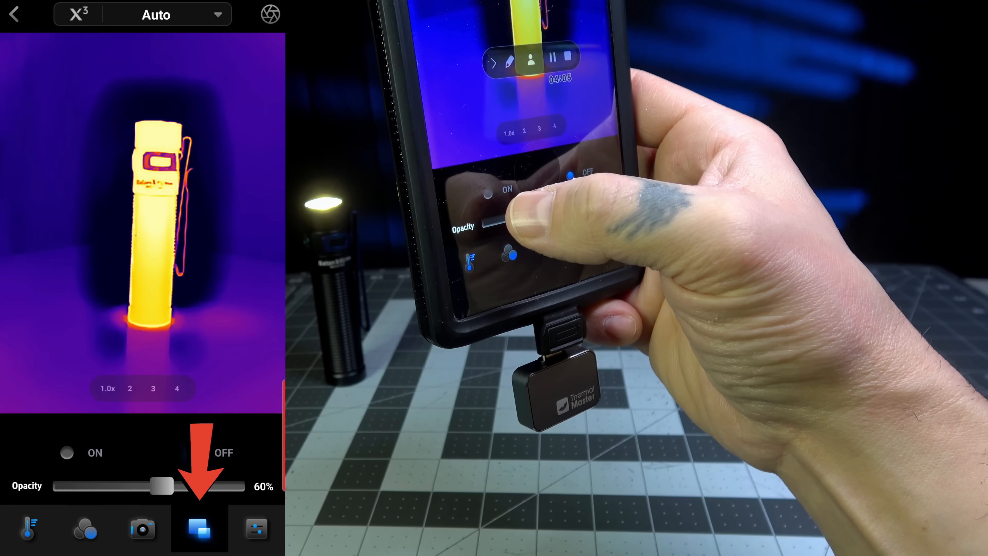
click(67, 452)
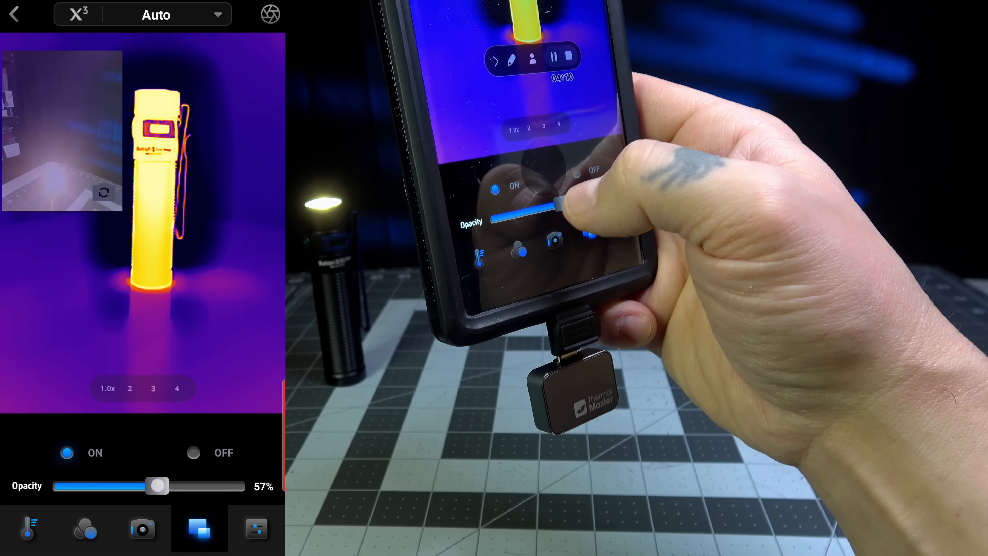
drag(157, 486, 87, 486)
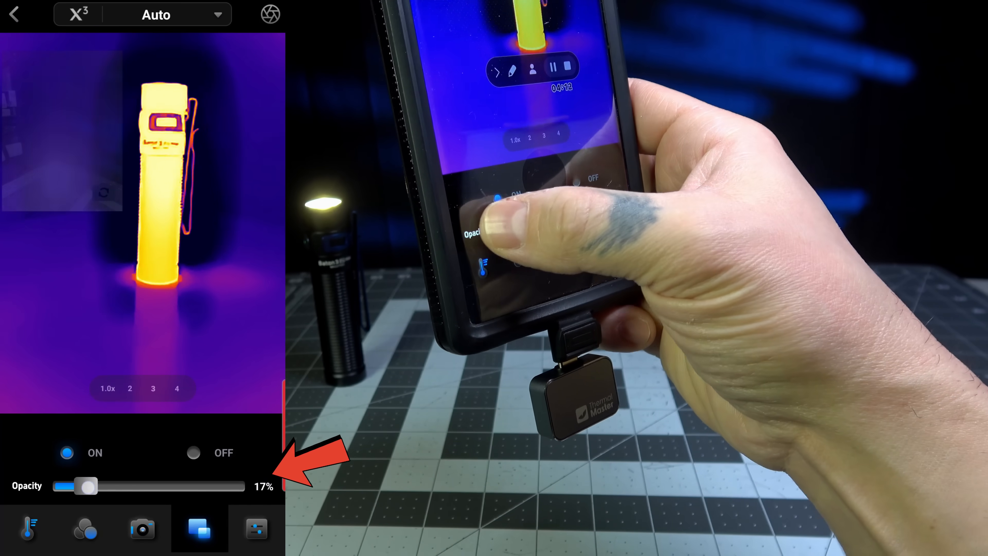
drag(86, 486, 230, 486)
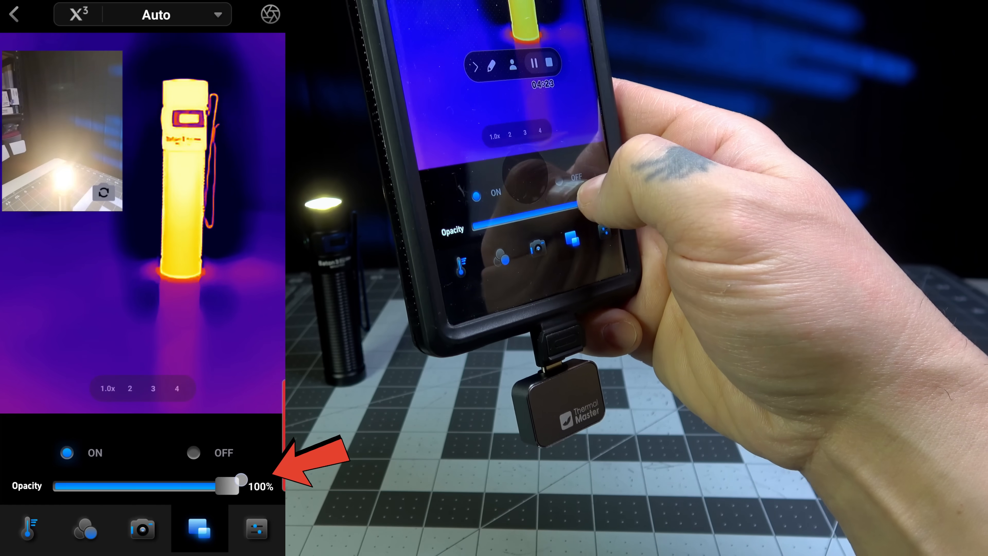
drag(227, 486, 117, 486)
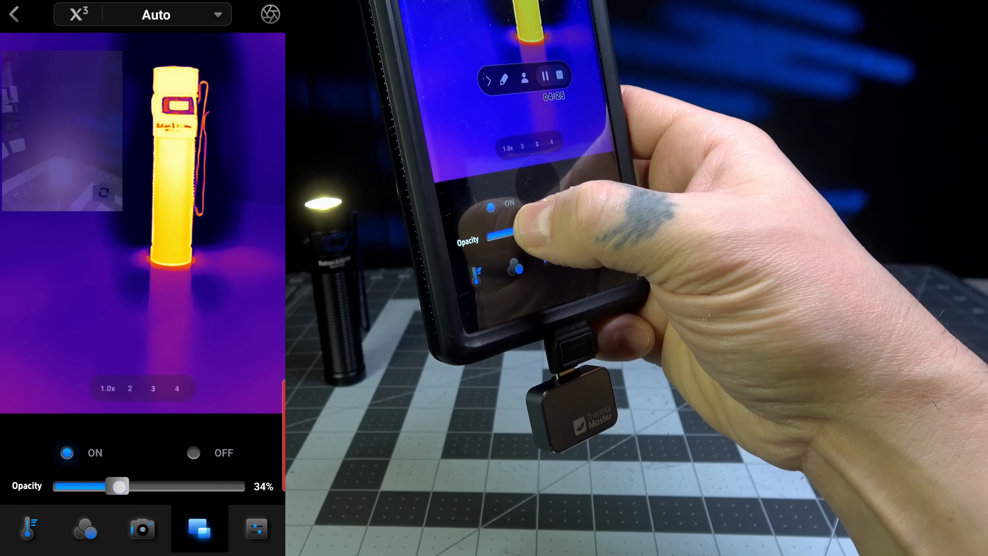
drag(117, 486, 227, 486)
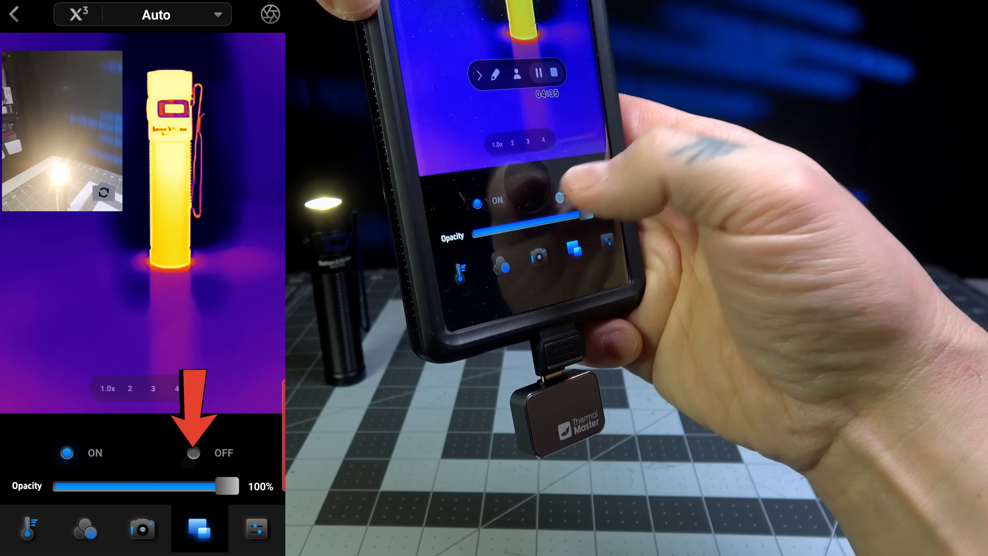
click(193, 452)
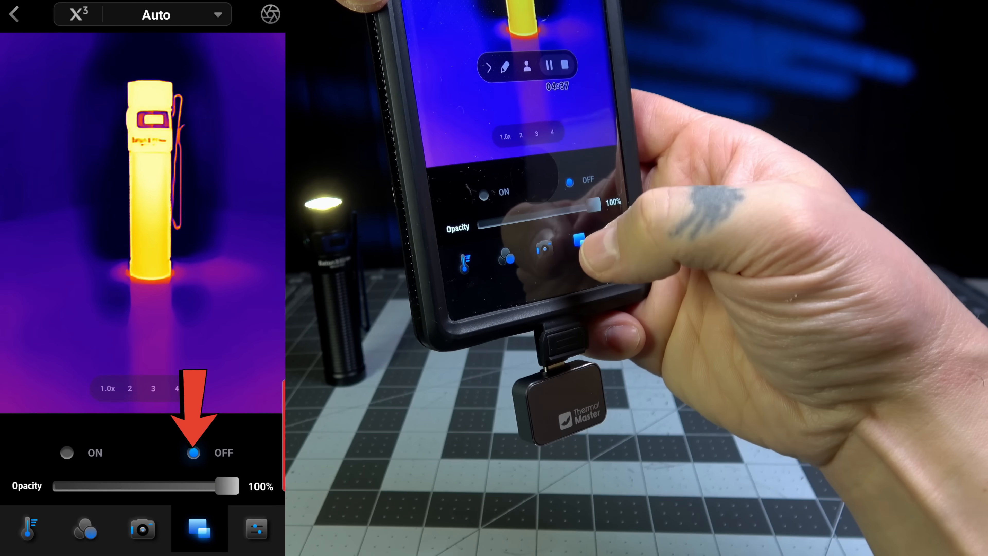
click(255, 528)
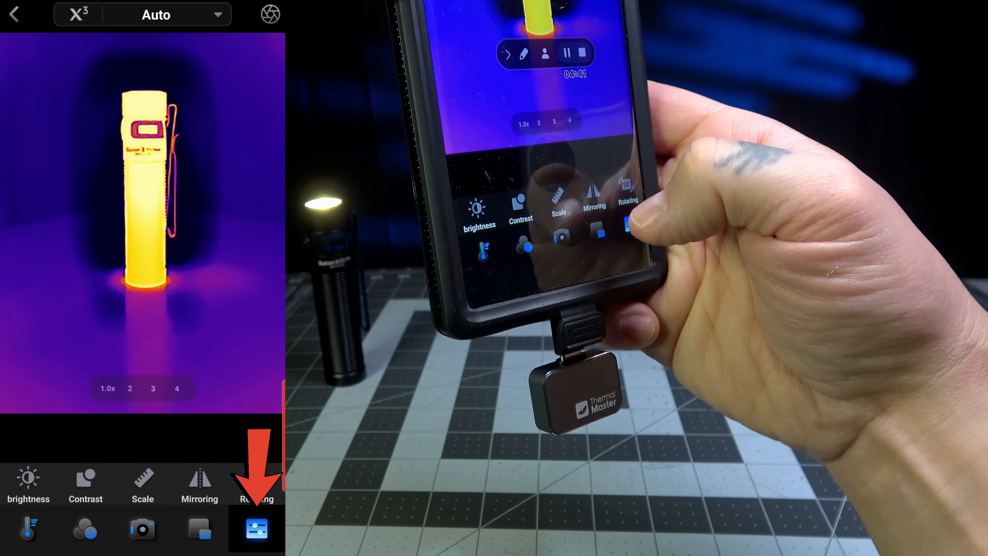
Sweep brightness through 69%, 46%, 41%, 85% and 65%, finishing back at 50%.
click(28, 479)
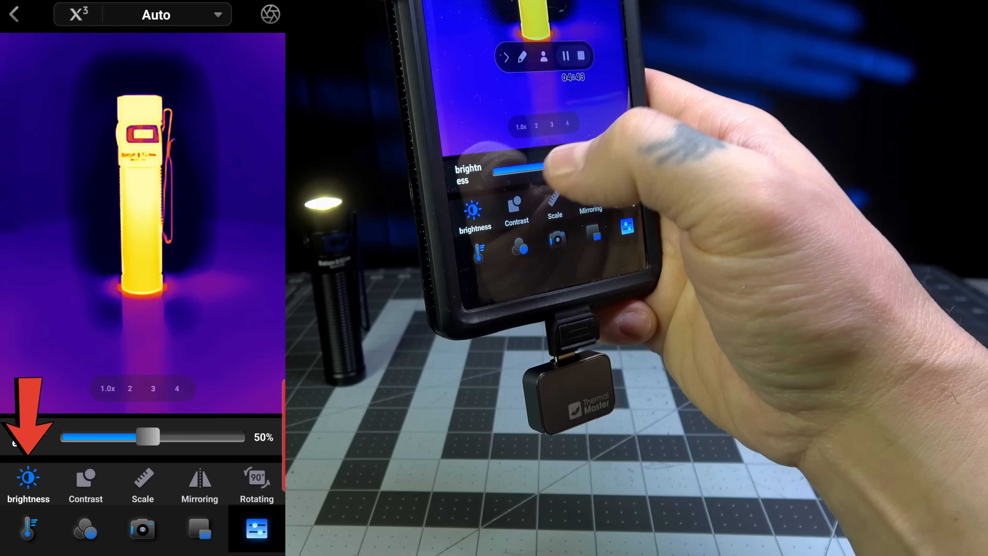
drag(148, 437, 183, 437)
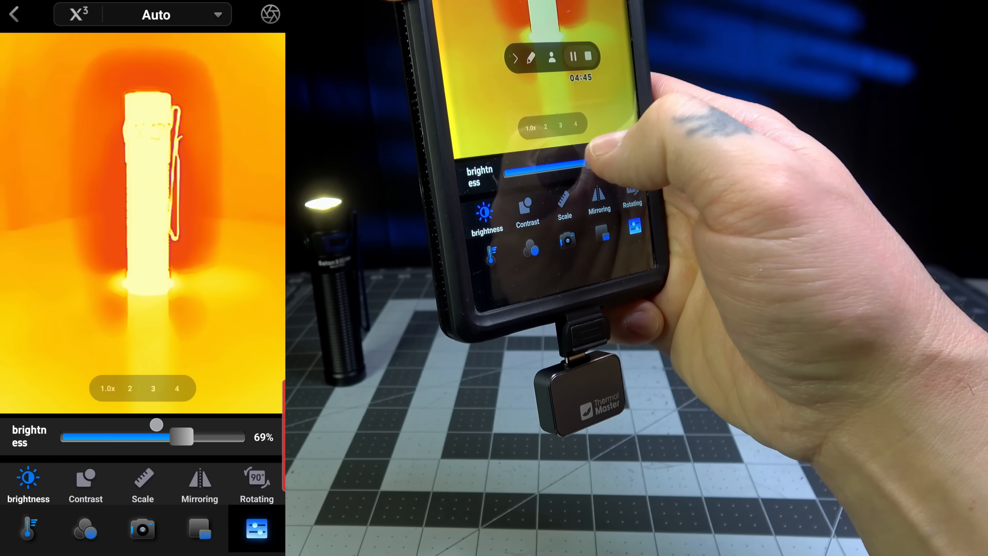
drag(180, 436, 141, 436)
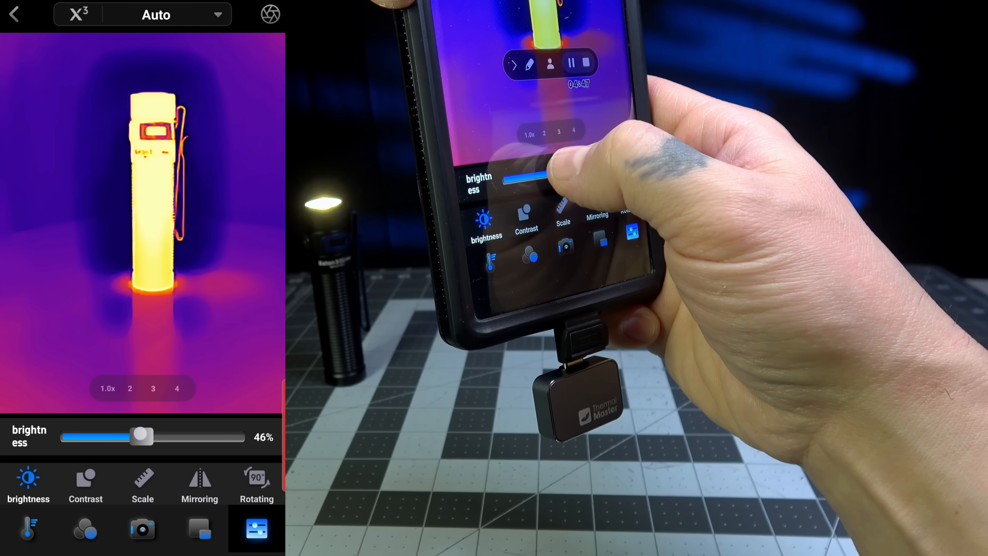
drag(141, 436, 133, 436)
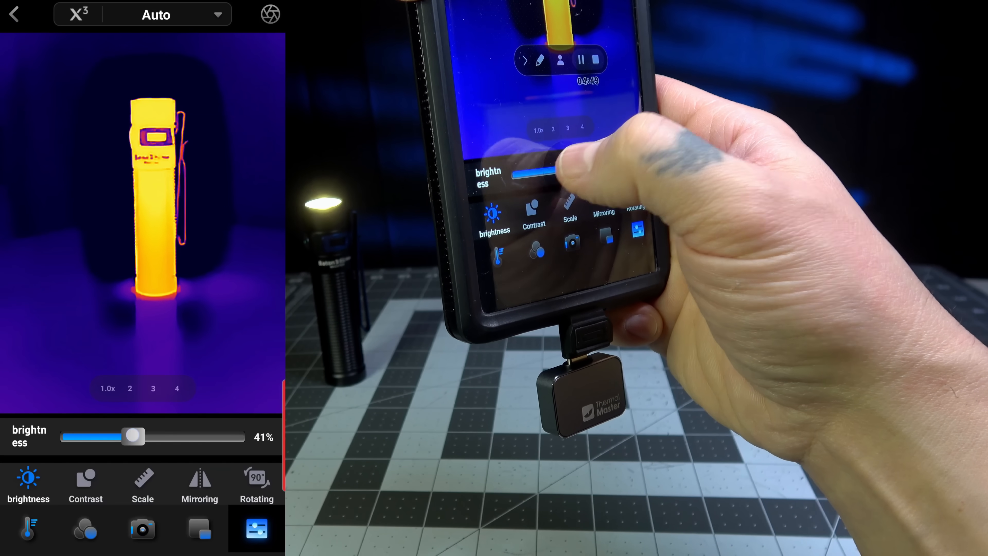
drag(134, 436, 125, 437)
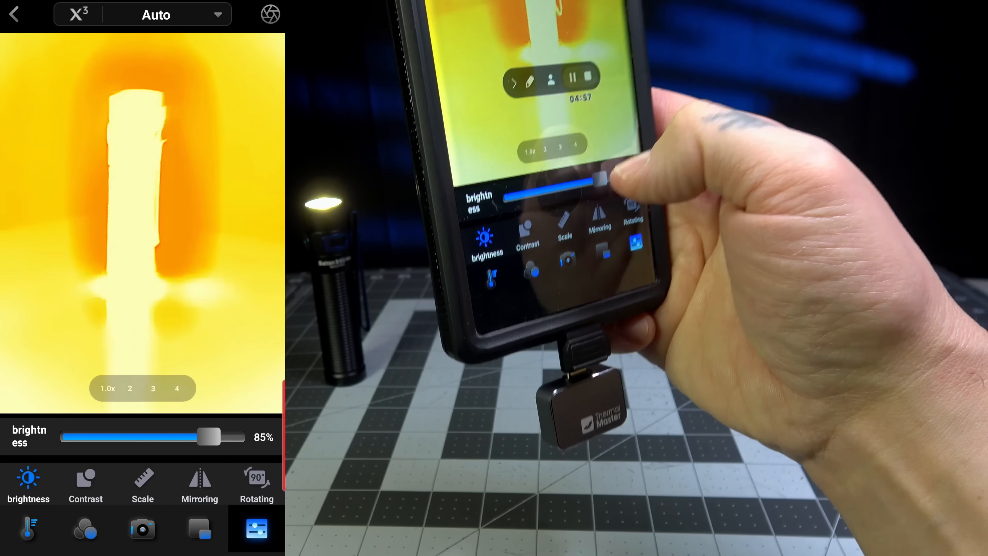
drag(208, 436, 173, 436)
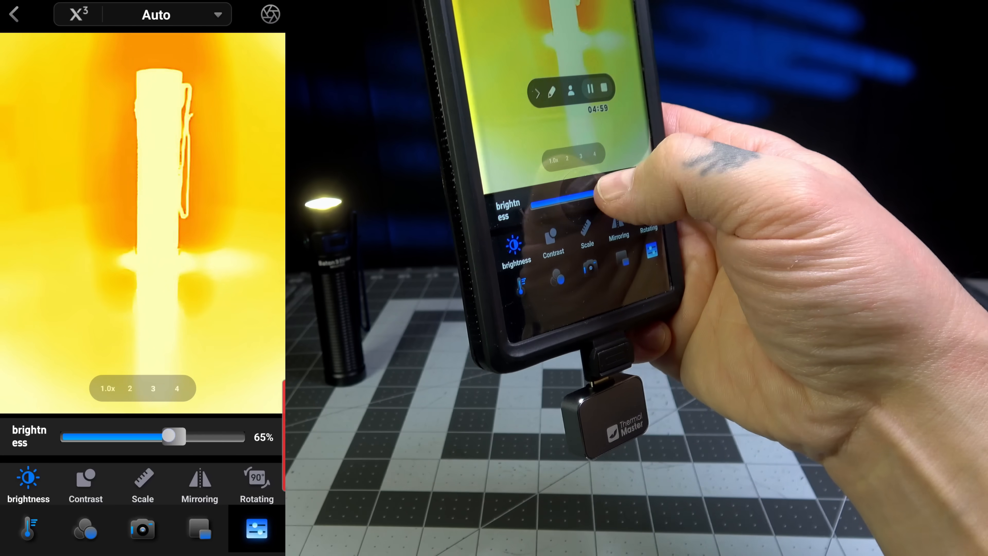
drag(175, 436, 144, 435)
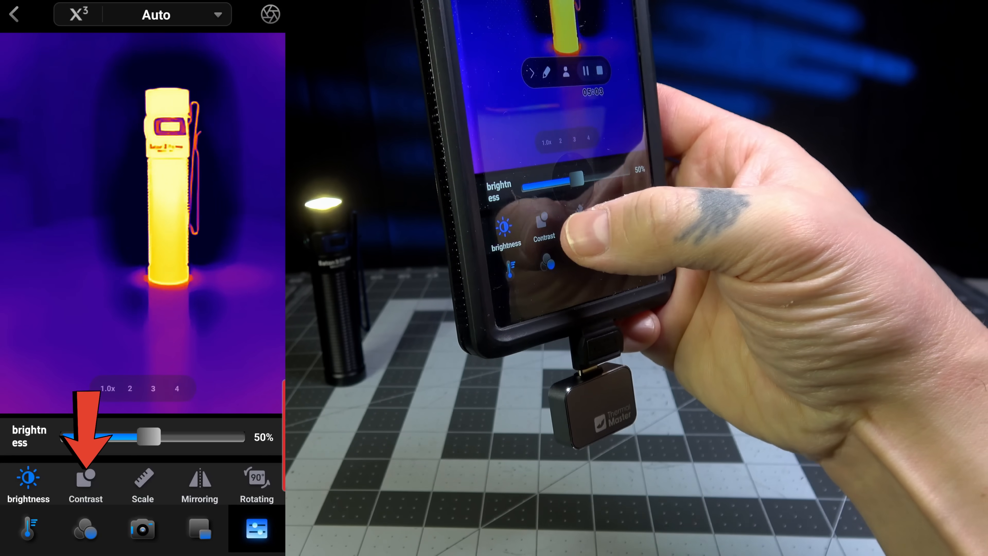
Lower the contrast to 33% and raise it back to 100%.
click(84, 479)
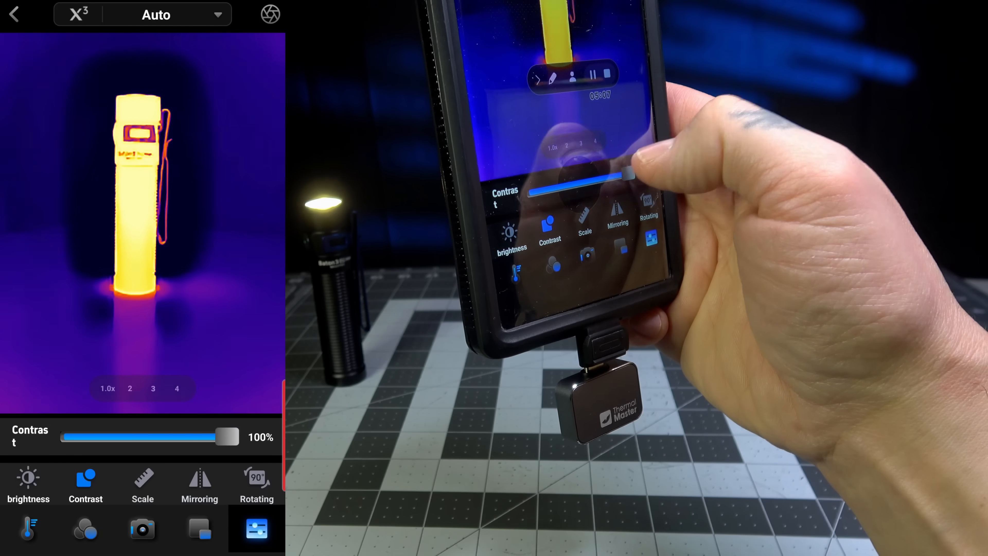
drag(227, 437, 126, 437)
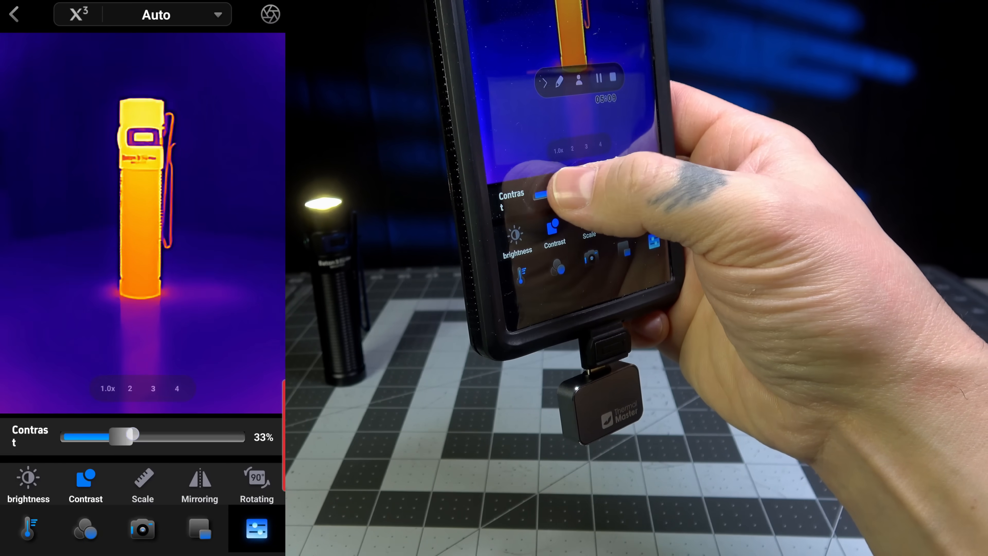
drag(124, 437, 169, 436)
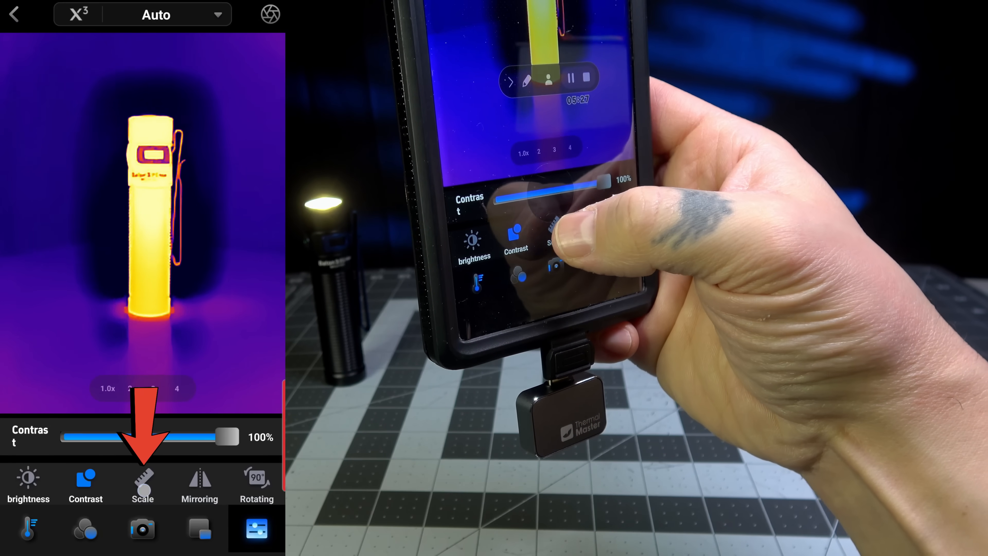
Turn on the 74.4–121.4 °F scale, nudge its low handle, and bring up the High/Low limit editor.
click(142, 485)
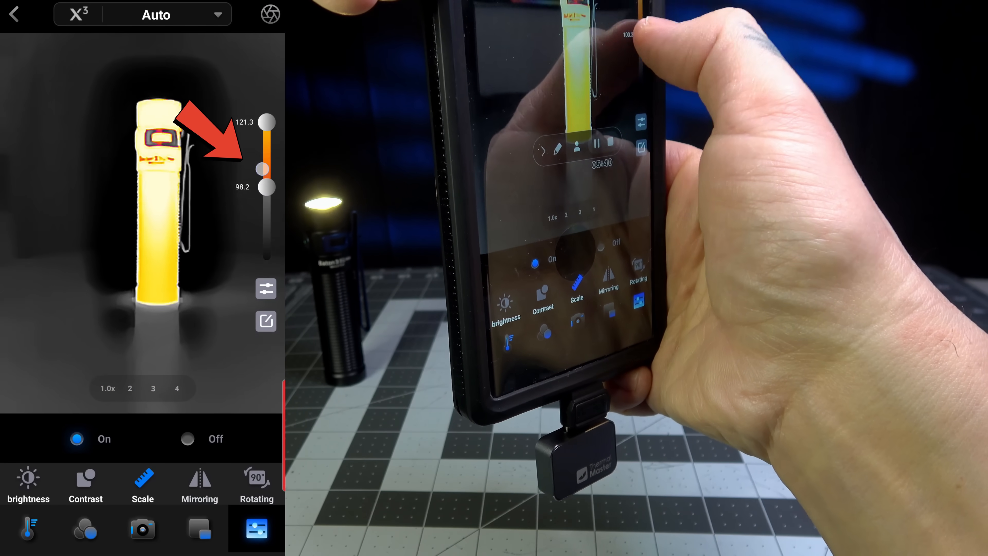
drag(264, 186, 264, 173)
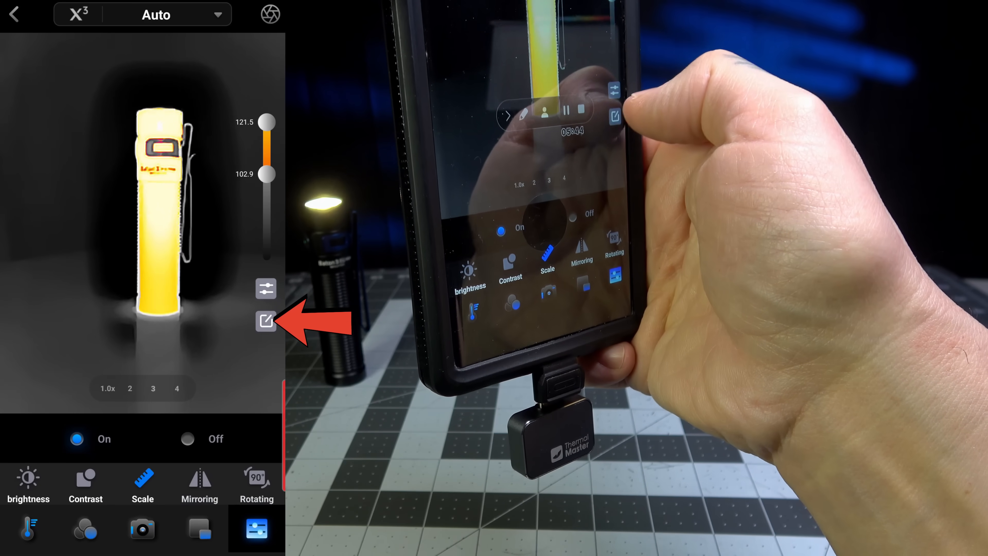
click(265, 320)
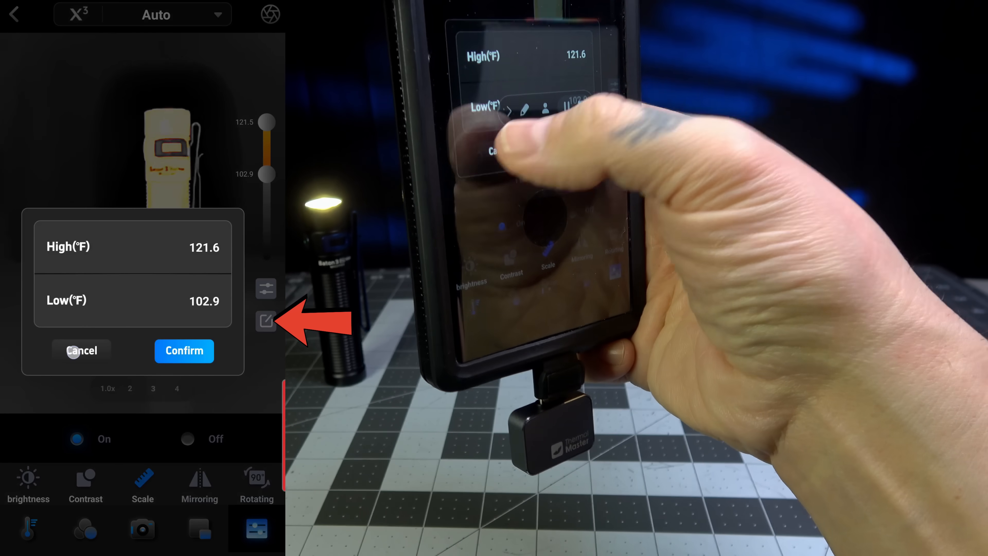
click(184, 351)
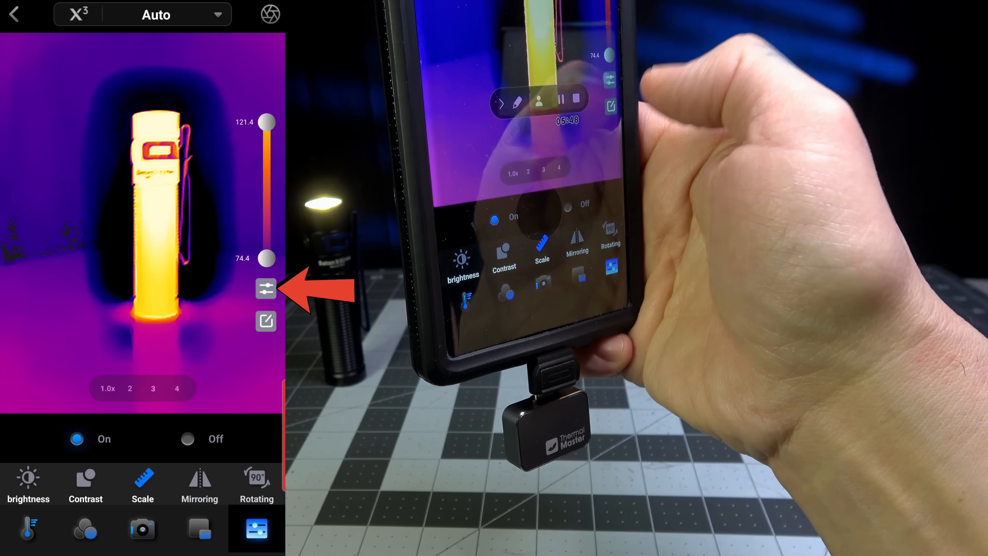
click(265, 288)
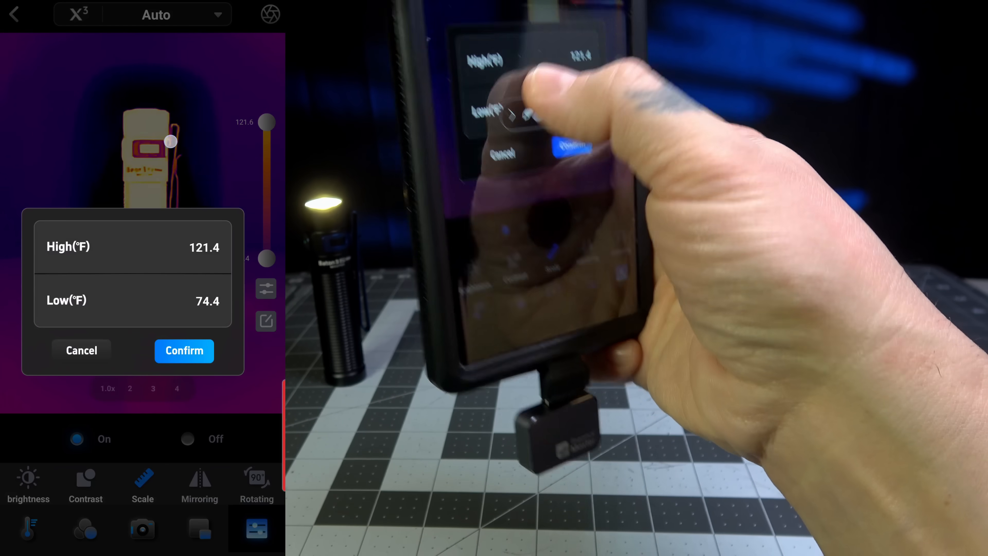
Mirror the live thermal image, restore its orientation, and return to the home screen.
click(184, 350)
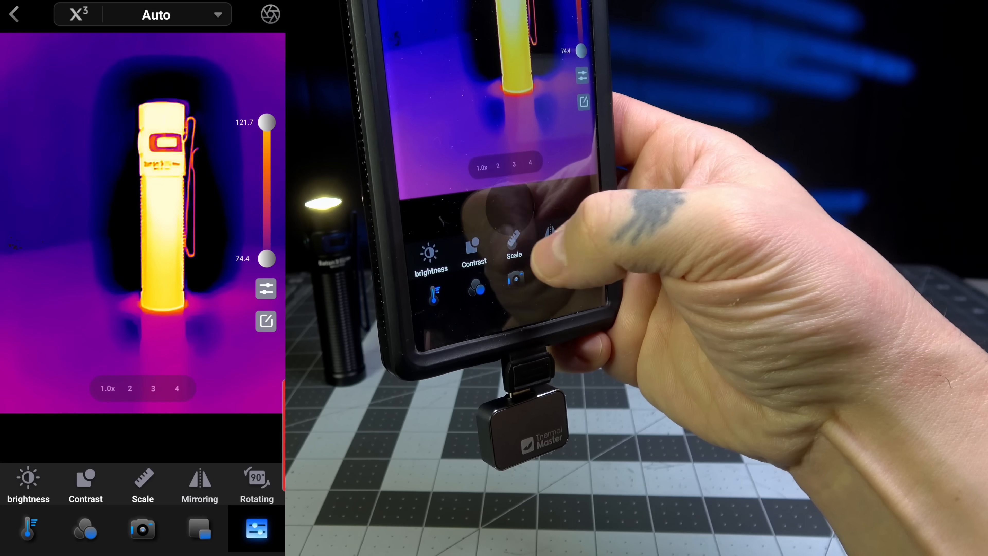
click(199, 485)
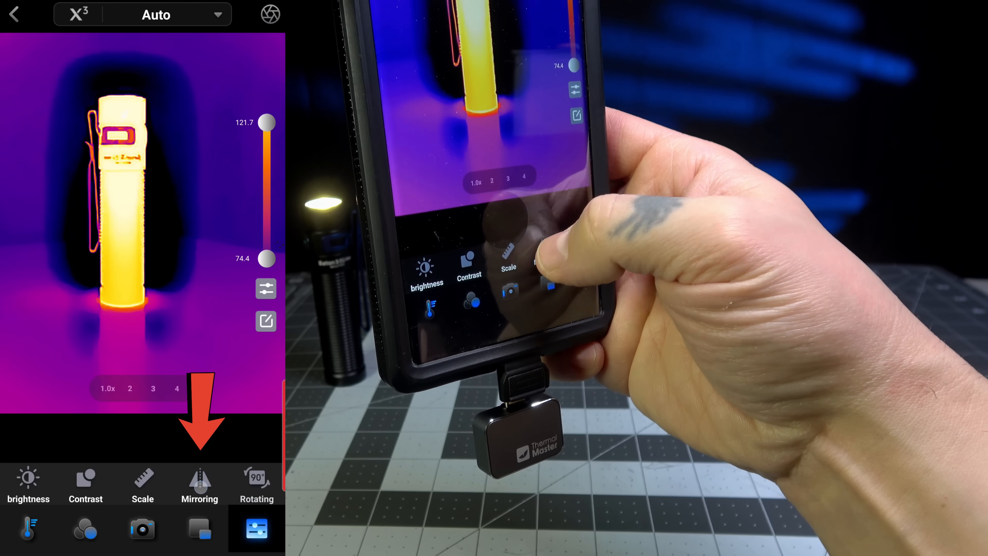
click(257, 485)
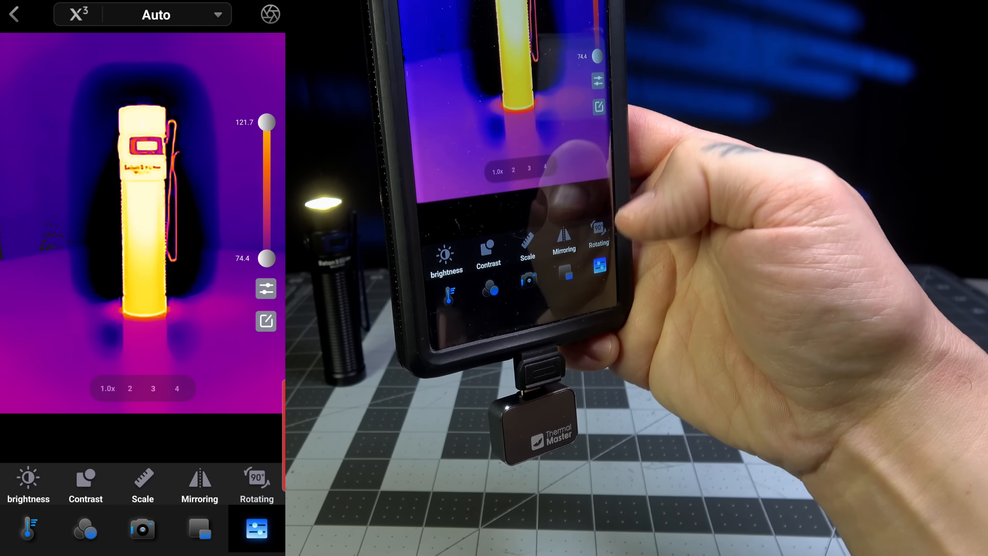
click(84, 527)
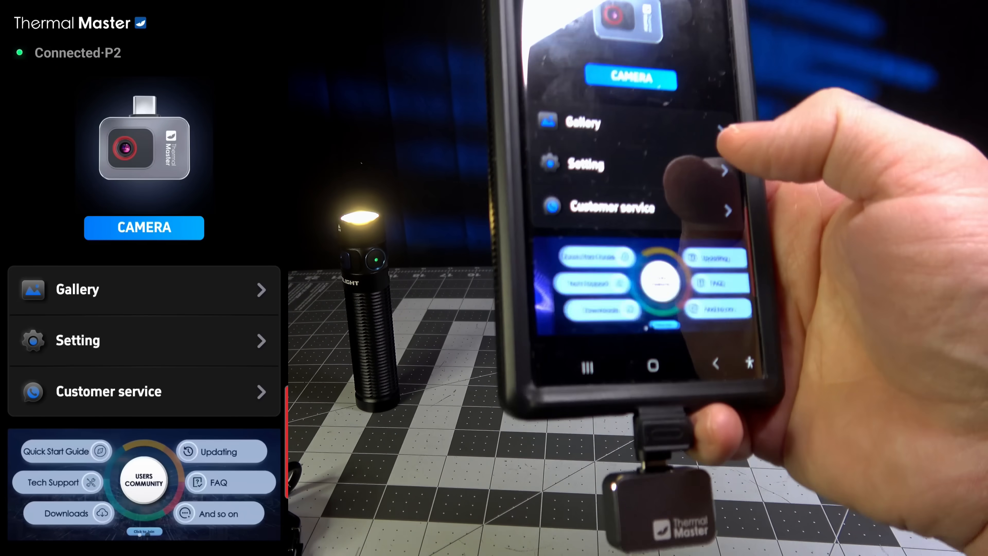
Set the High Temp Alarm to 80.0 °F and enable the audible alarm in Temperature Alarm settings.
click(144, 340)
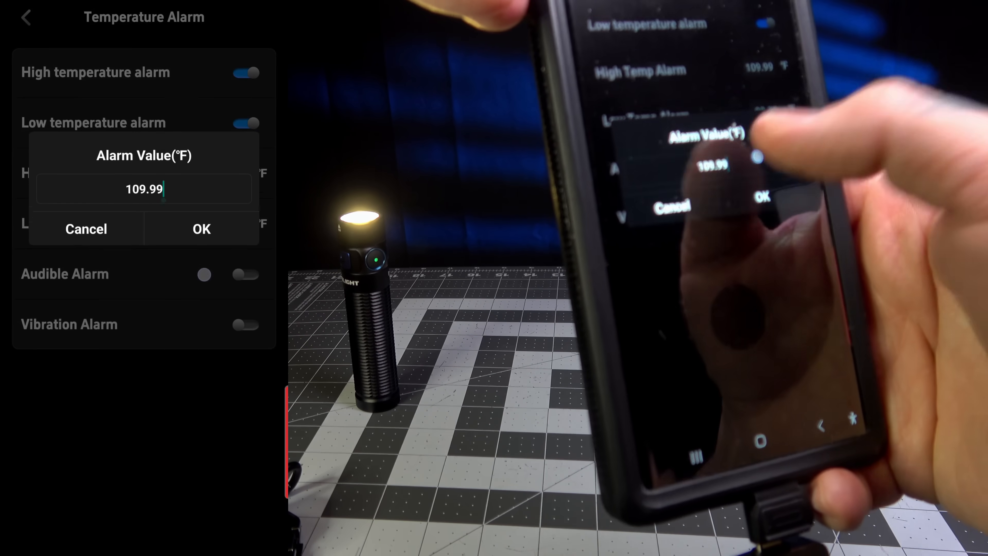
click(145, 189)
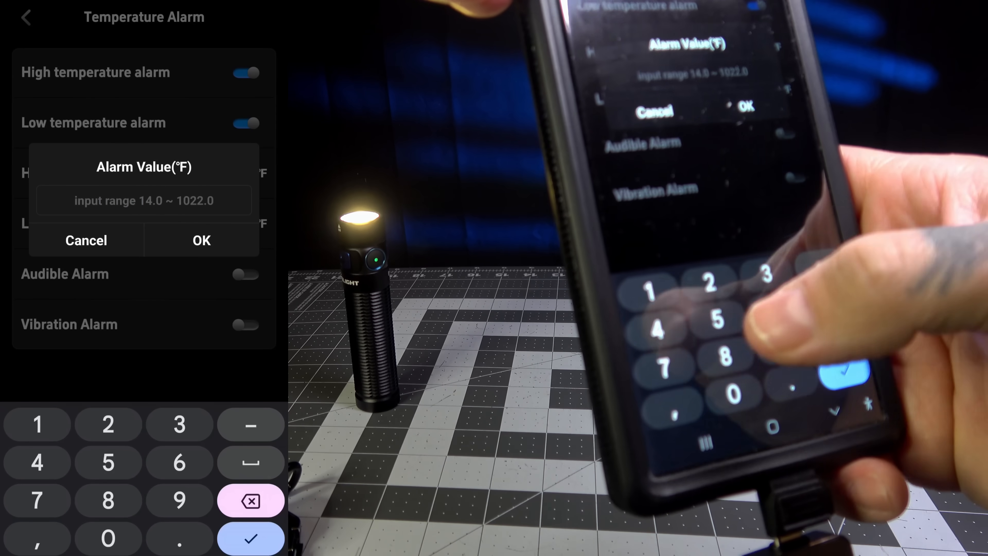
click(201, 241)
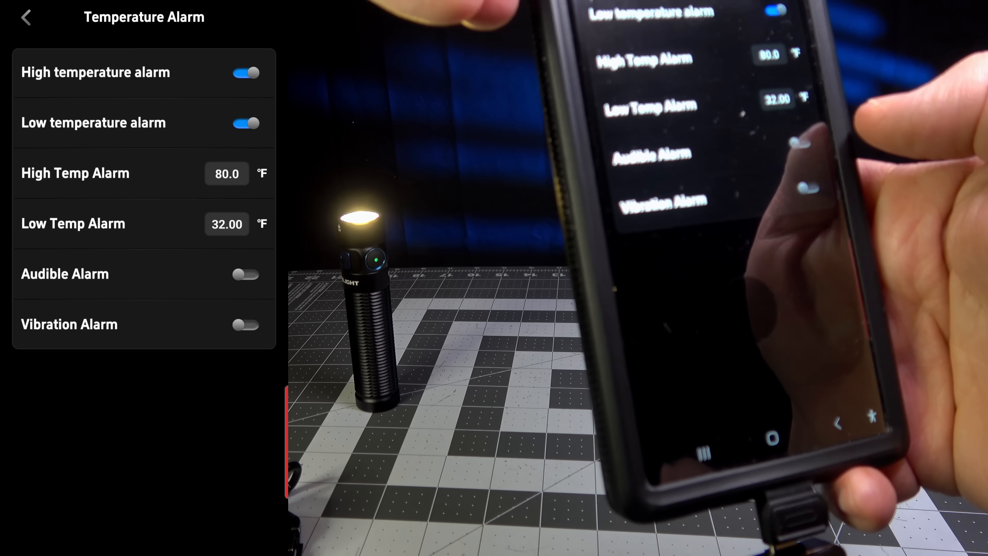
click(245, 274)
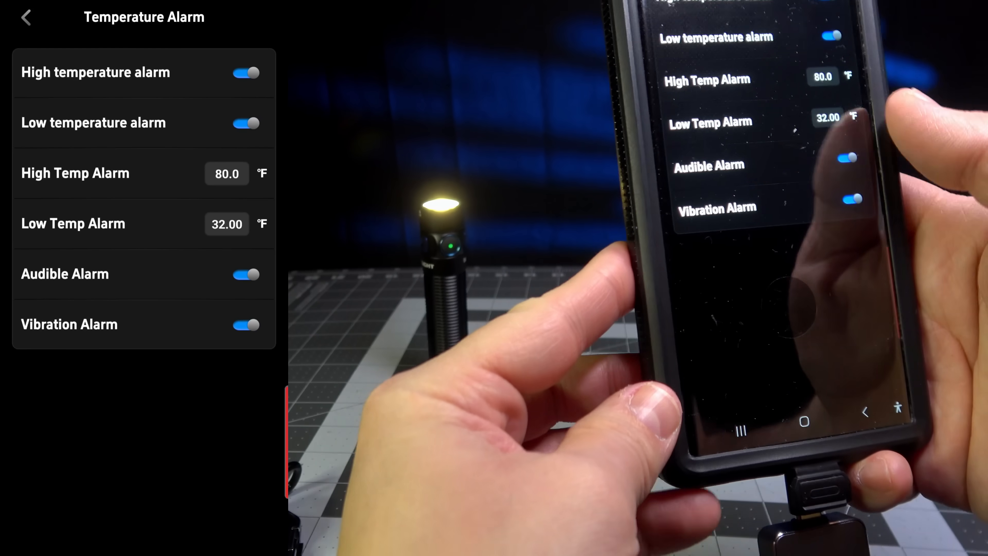
Back out to the live view showing the High Temp Alarm, then go to the gallery.
click(26, 17)
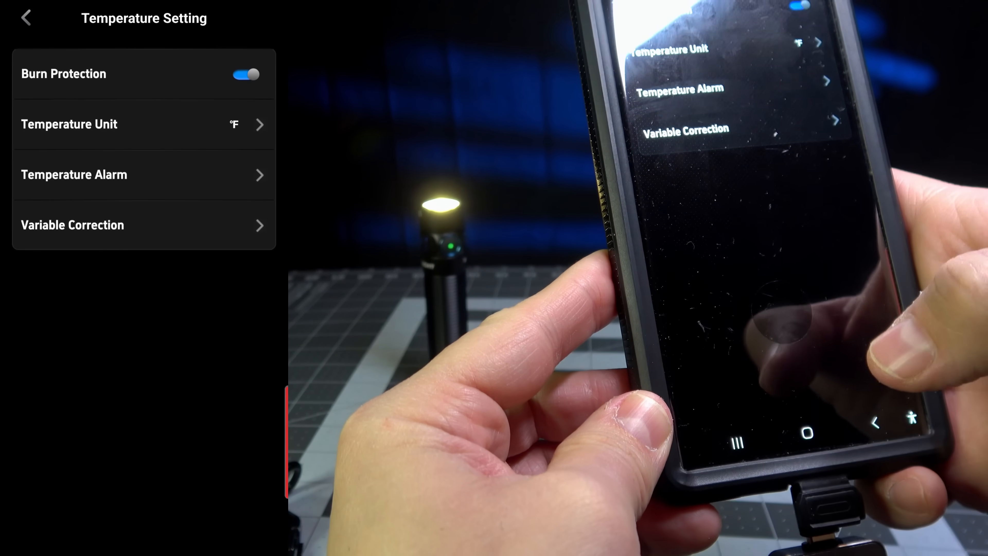
click(26, 18)
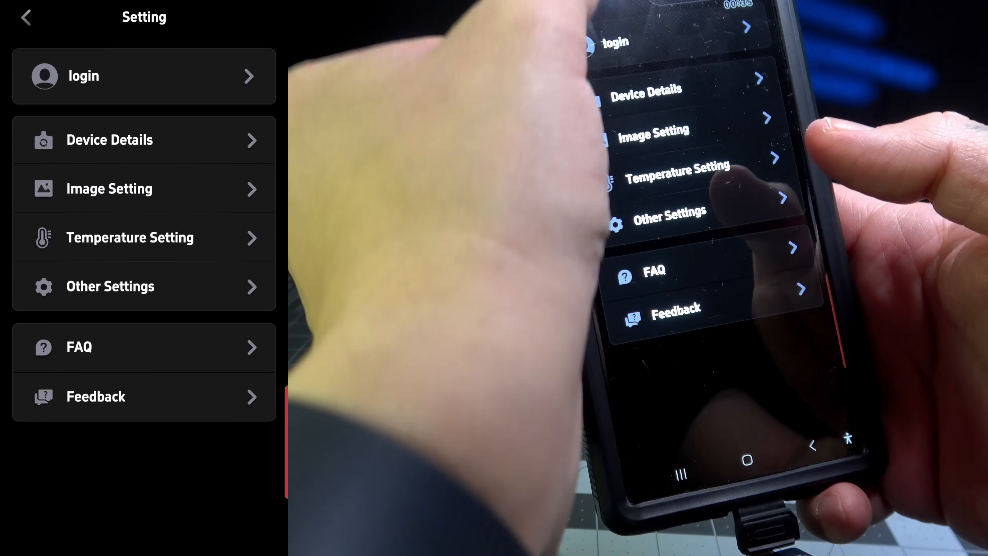
click(26, 17)
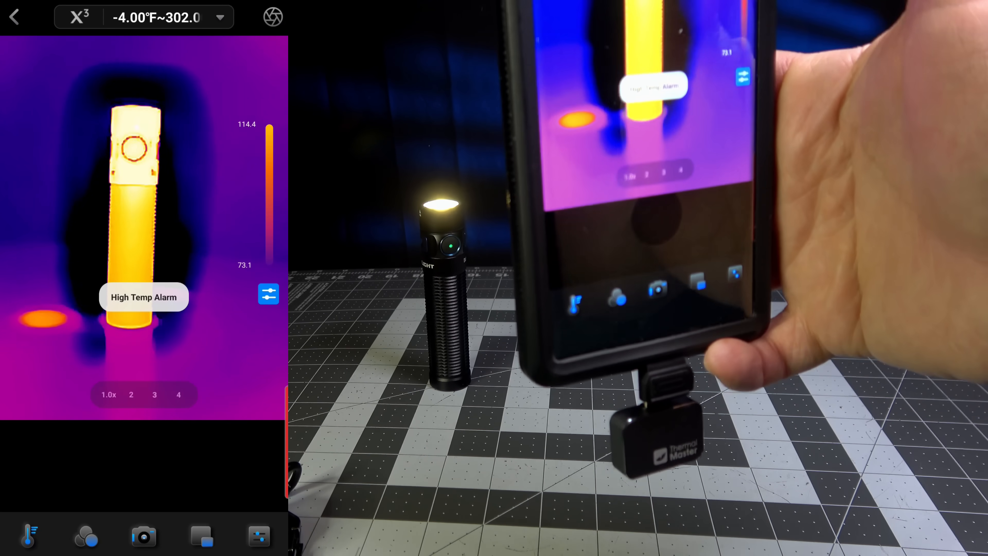
click(256, 535)
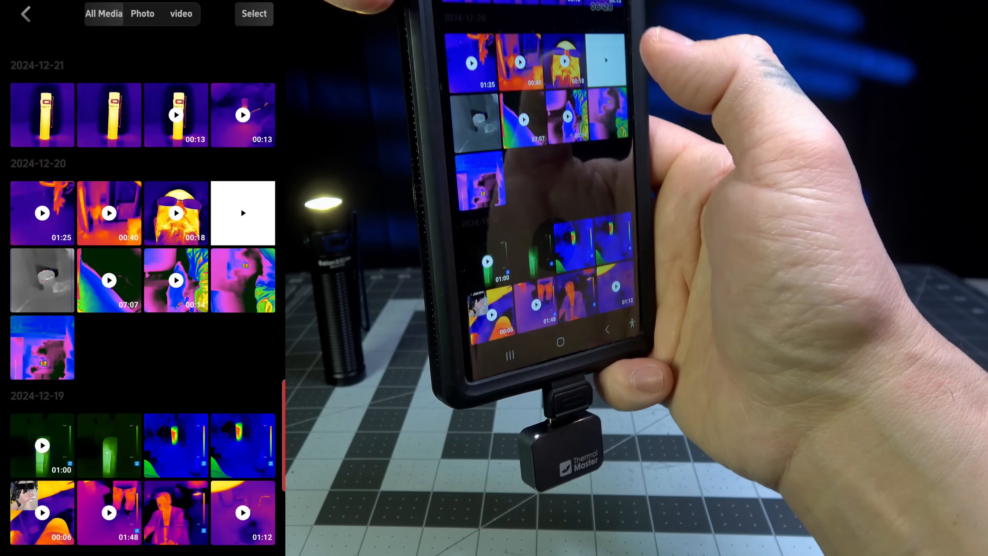
Show All Media with saved thermal photos and videos grouped by date.
click(42, 115)
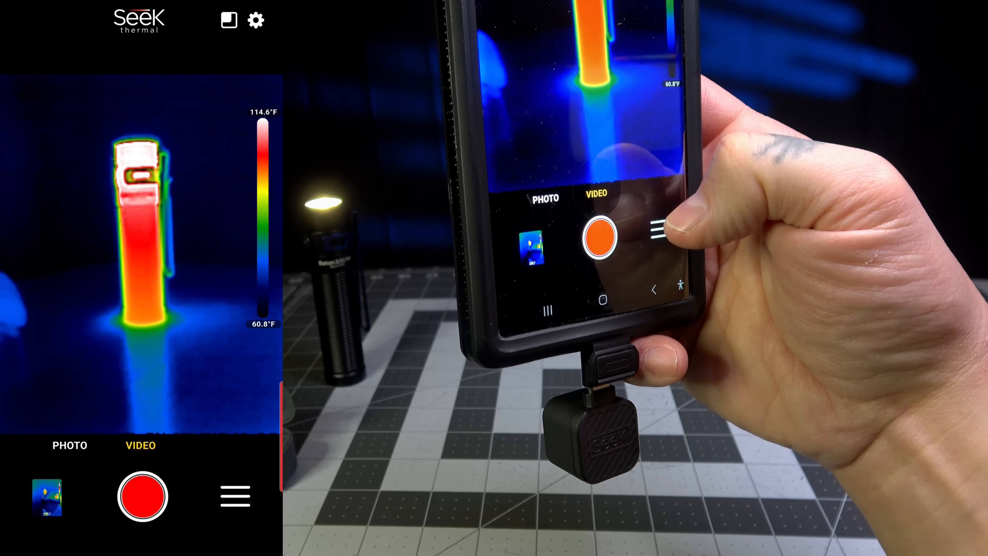
Switch the Seek Thermal live view from the rainbow palette to the white-and-red one.
click(235, 497)
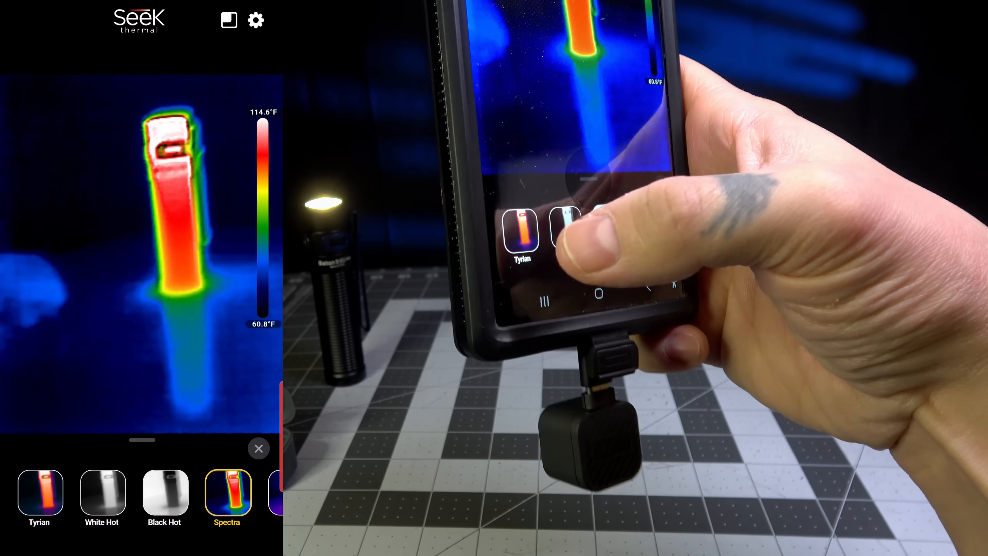
click(102, 493)
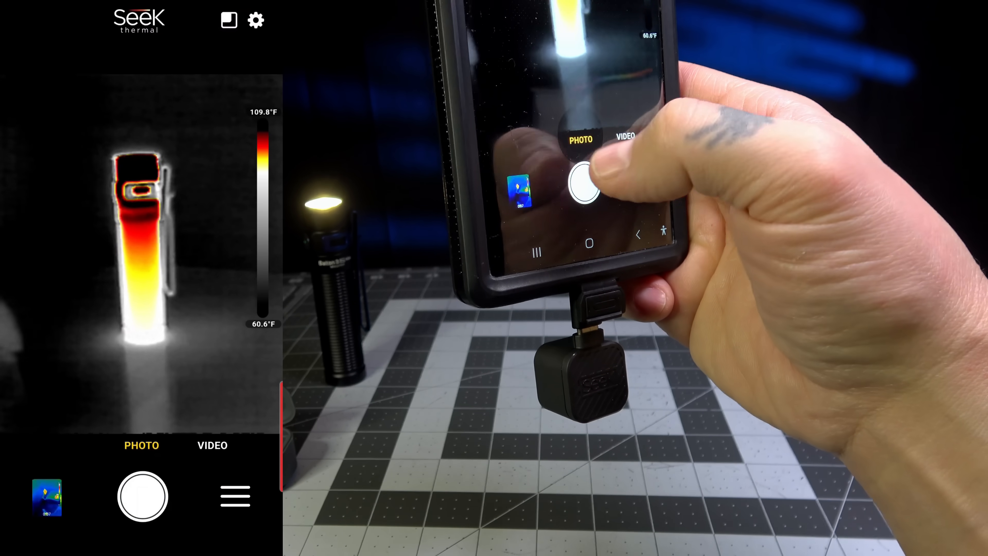
Enable High - Low markers (115.7°F / 60.8°F) and turn off the centre Spot reading.
click(235, 496)
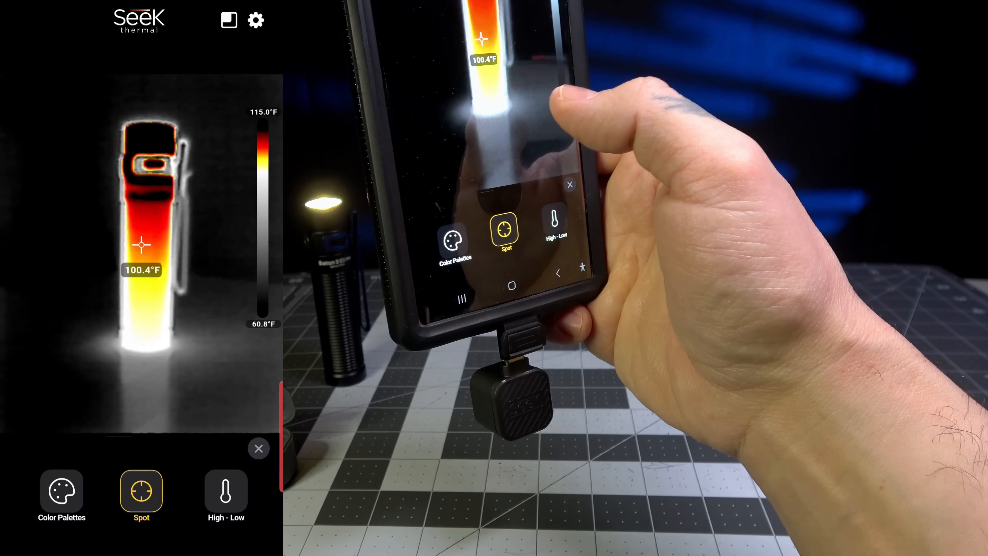
click(225, 492)
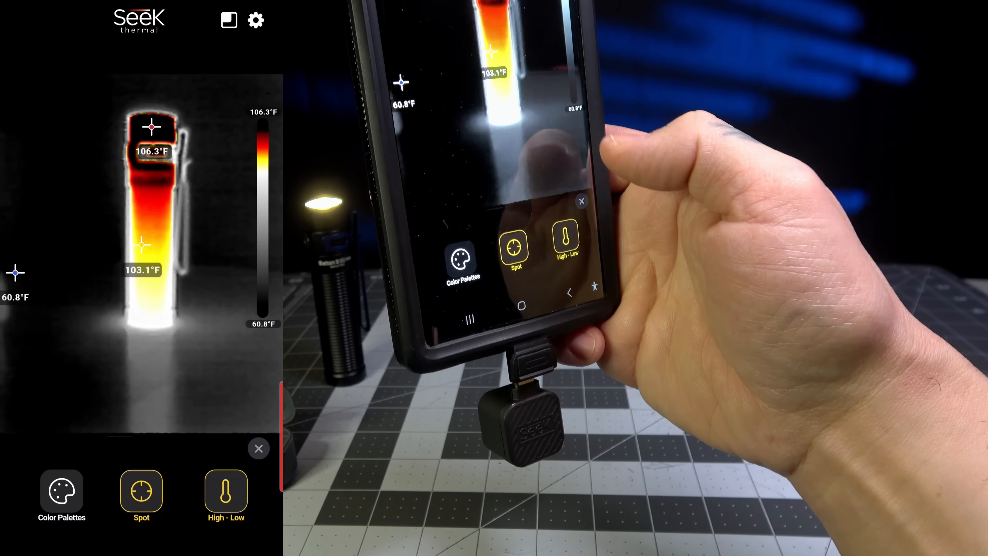
click(225, 491)
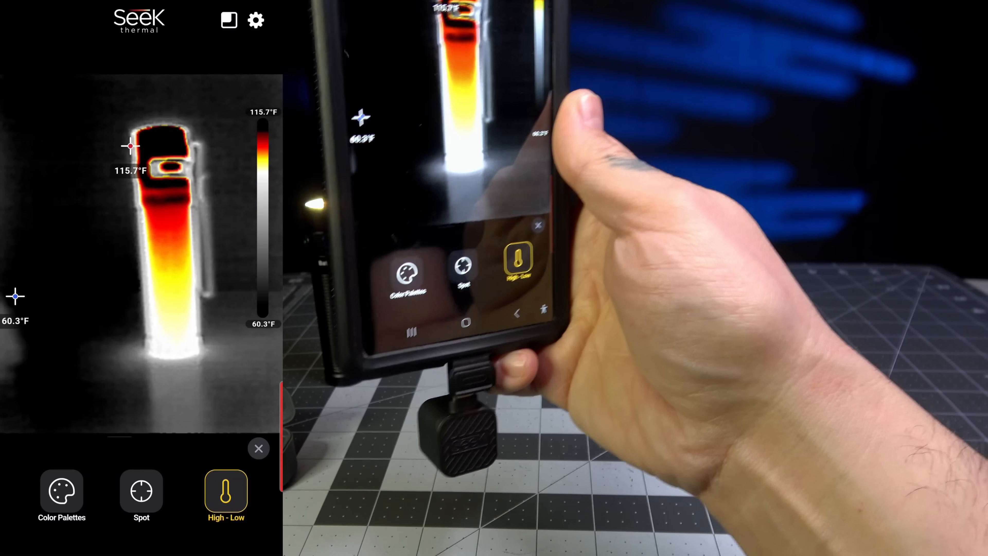
click(62, 491)
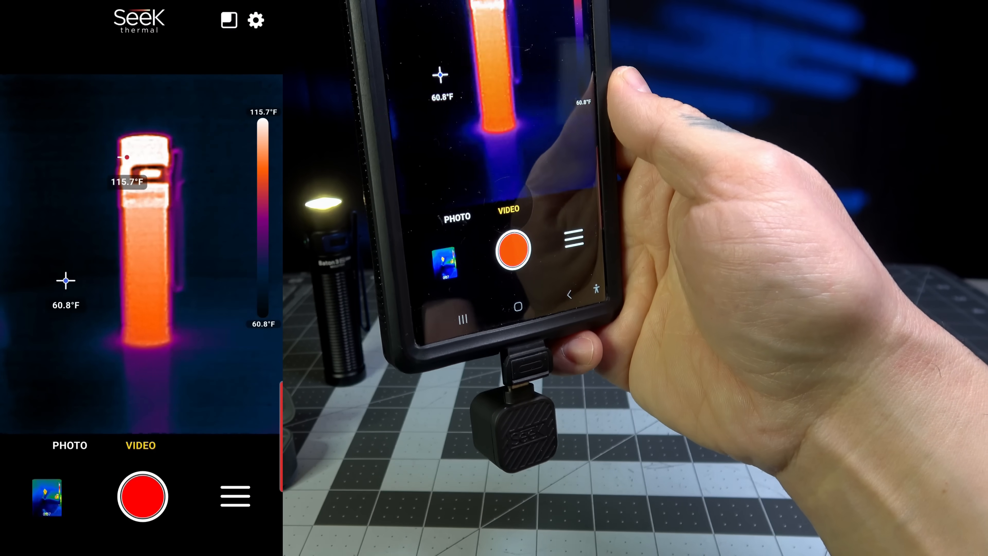
Record a short thermal video of the flashlight, then go to Seek Thermal's settings.
click(142, 496)
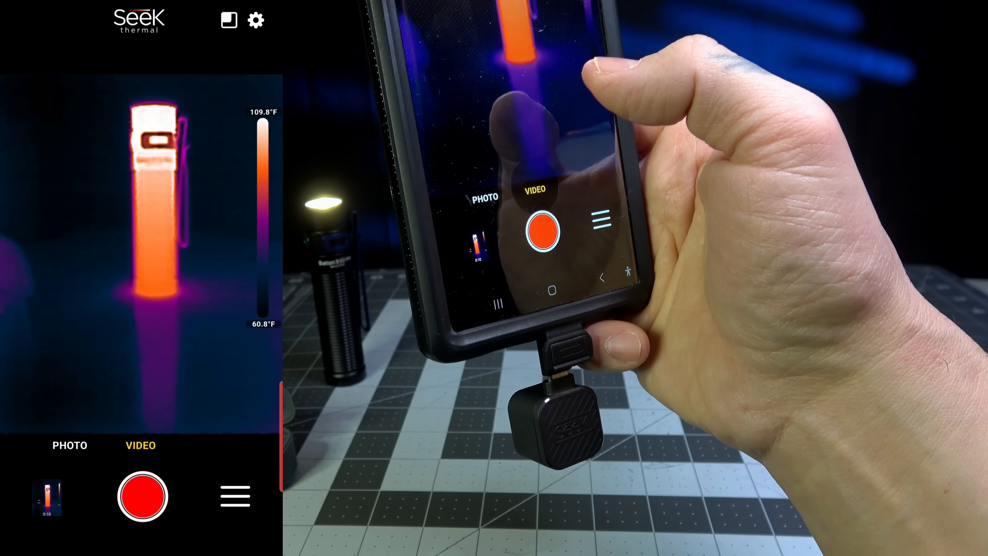
click(256, 20)
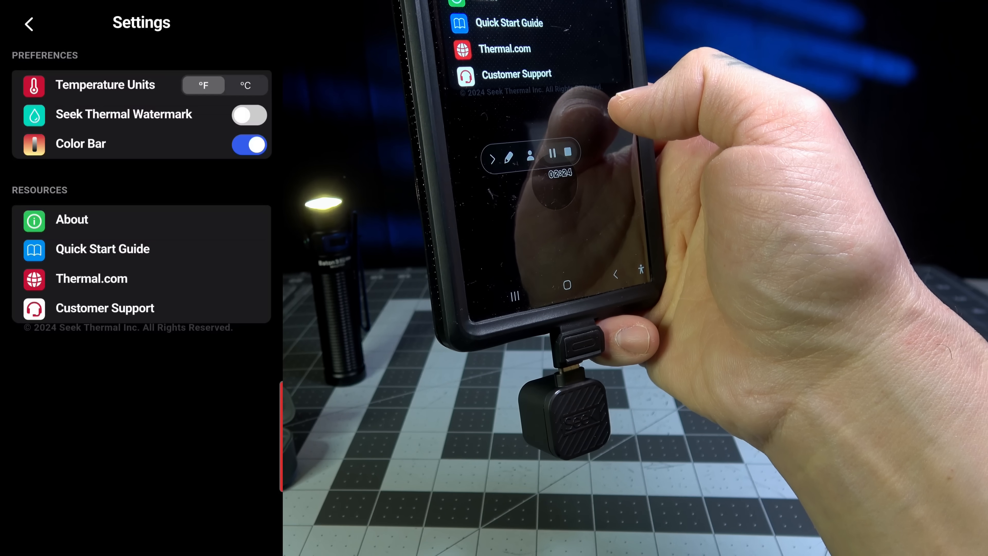
Leave the Seek Thermal settings page and return toward the Thermal Master camera view.
click(28, 23)
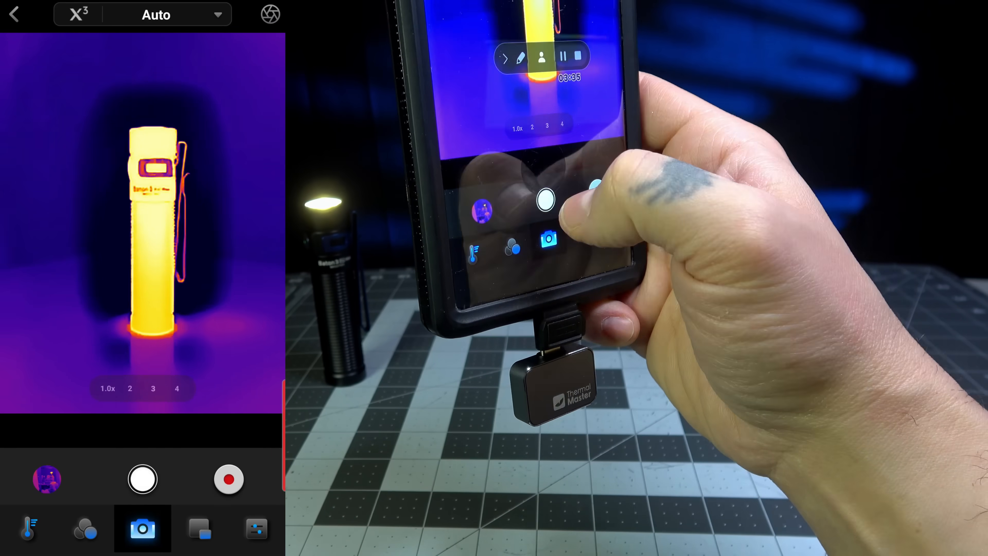
Switch to the Thermal Master camera tab showing the live thermal view.
click(255, 528)
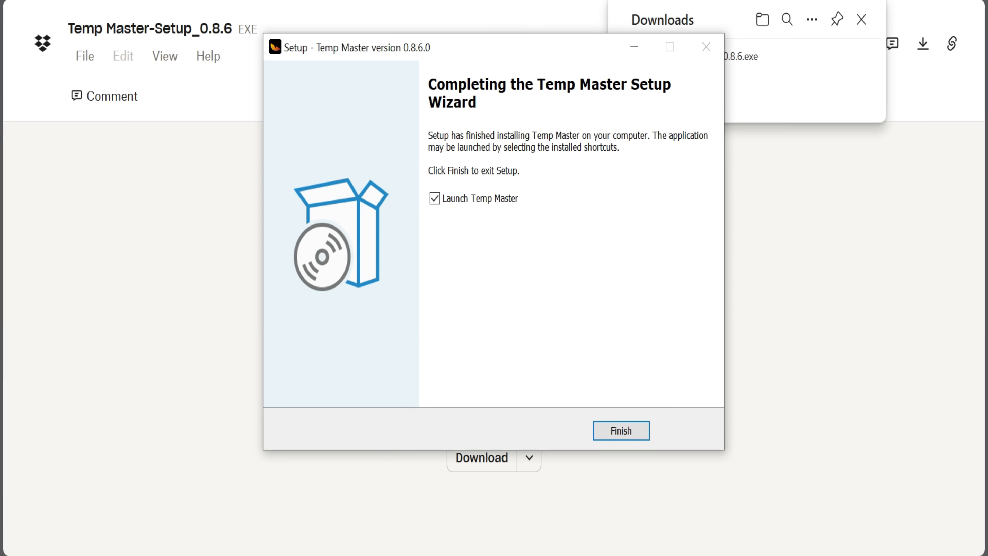
Finish the Temp Master 0.8.6 setup wizard with Launch Temp Master left checked.
click(620, 430)
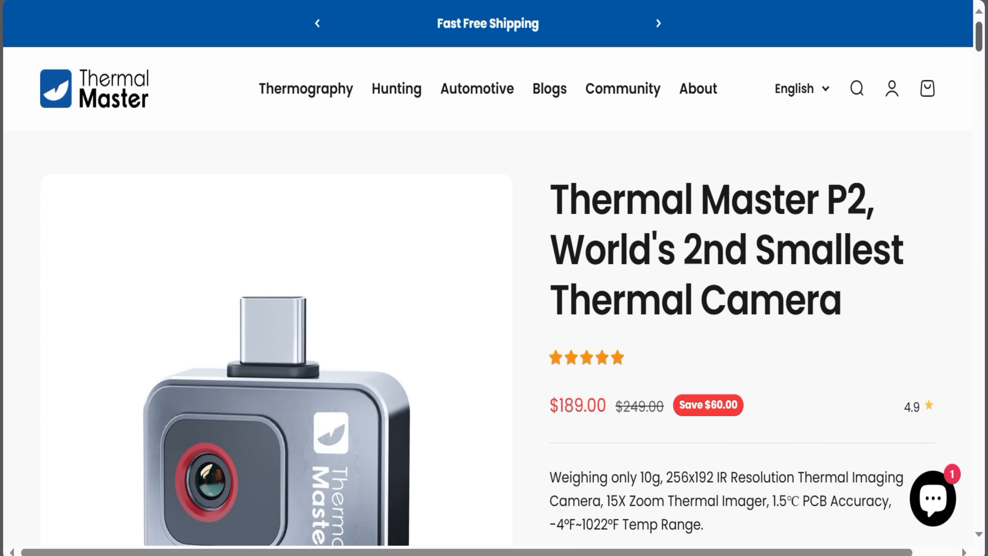
Scroll the P2 product page down to the Android style option and quantity 1.
scroll(down, 3)
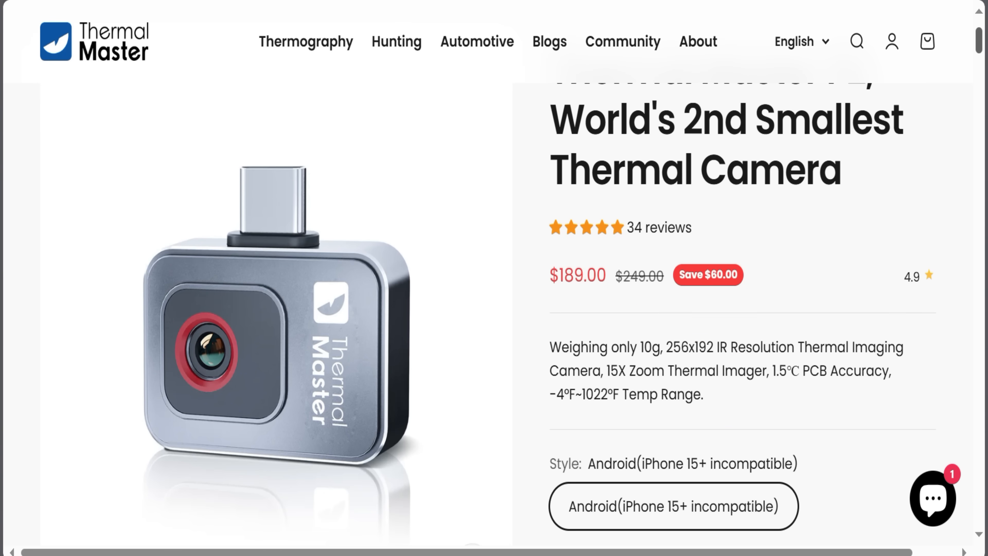
scroll(down, 3)
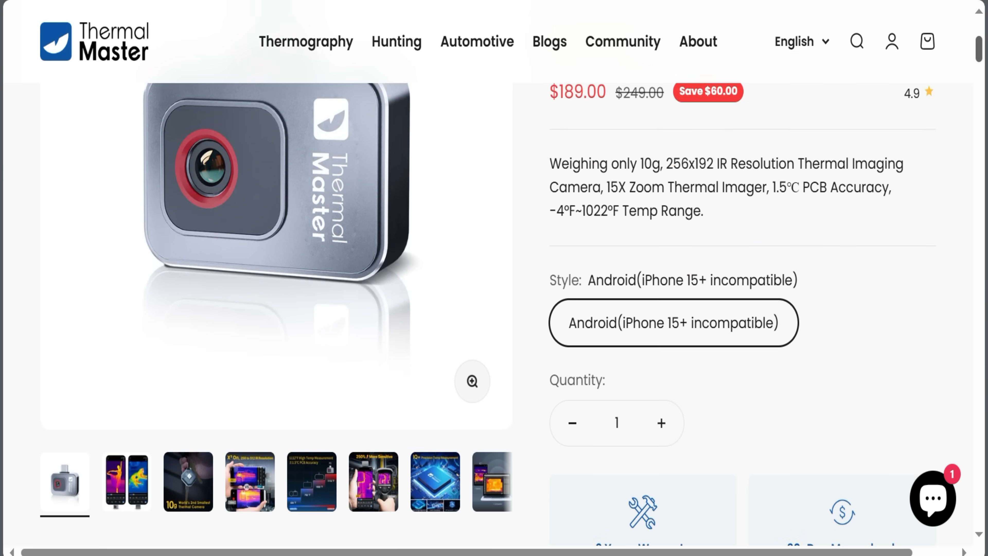